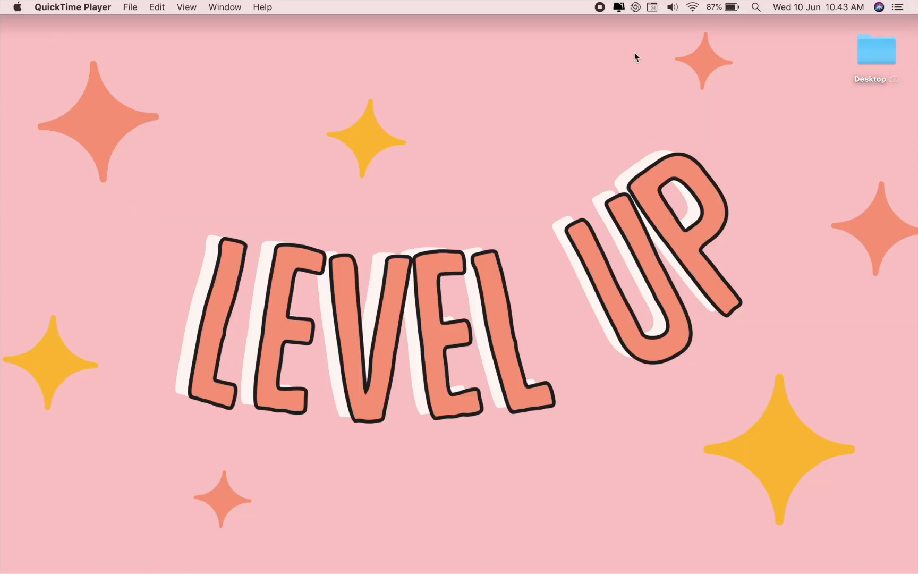
Bring up Loom's recorder options and keep the AT2020USB+ microphone as audio input.
left_click(634, 8)
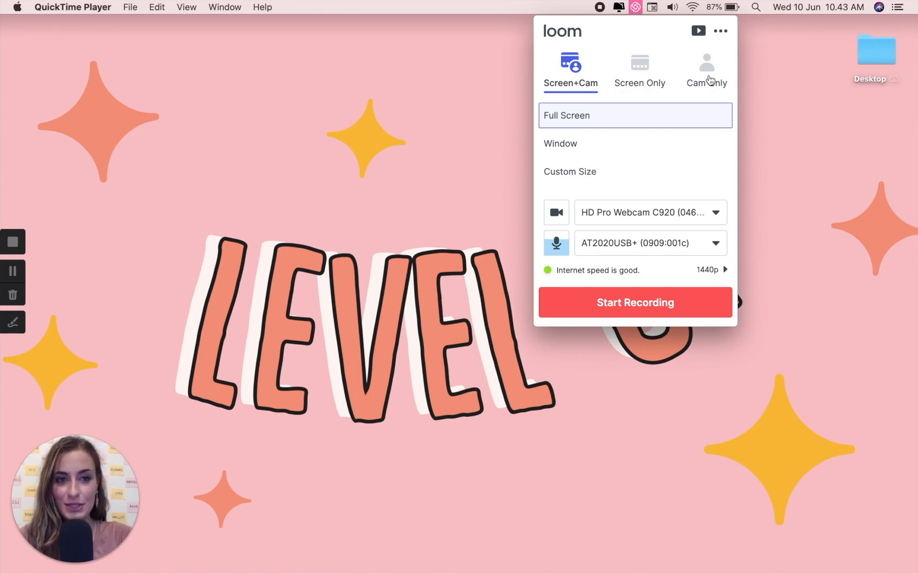
mouse_move(702, 212)
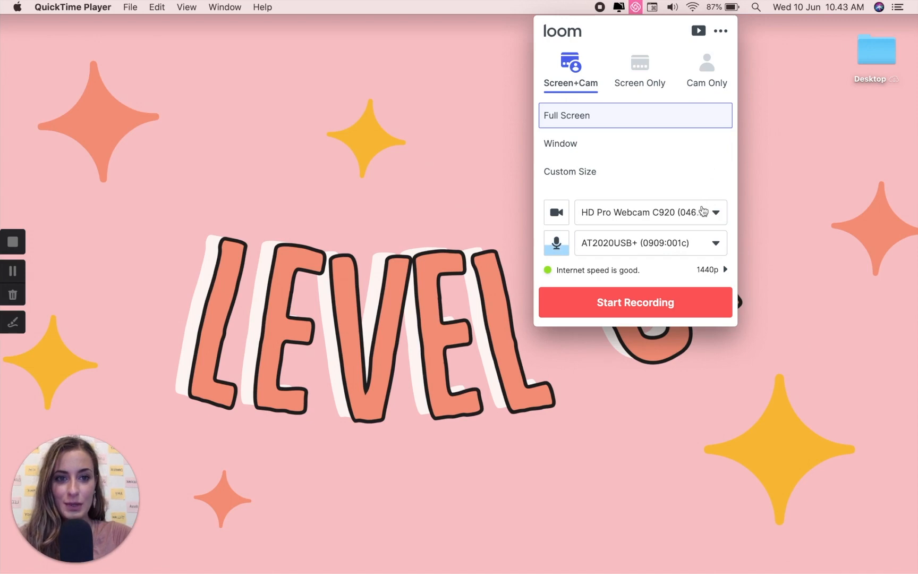
mouse_move(700, 252)
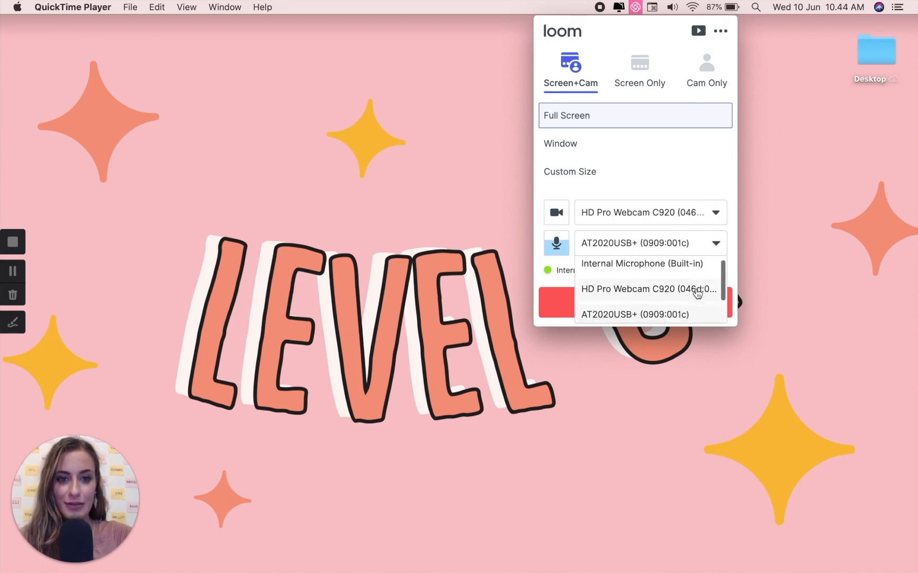
left_click(636, 313)
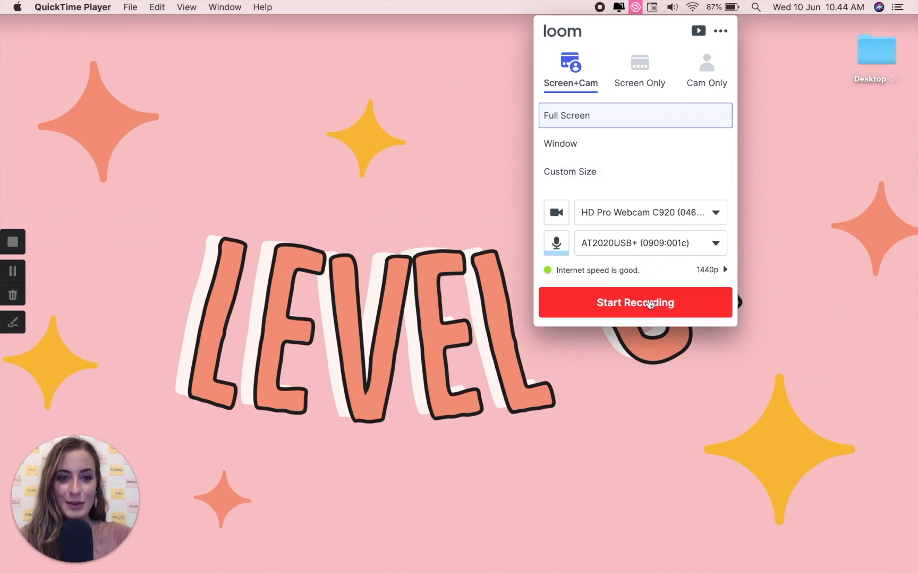
mouse_move(635, 307)
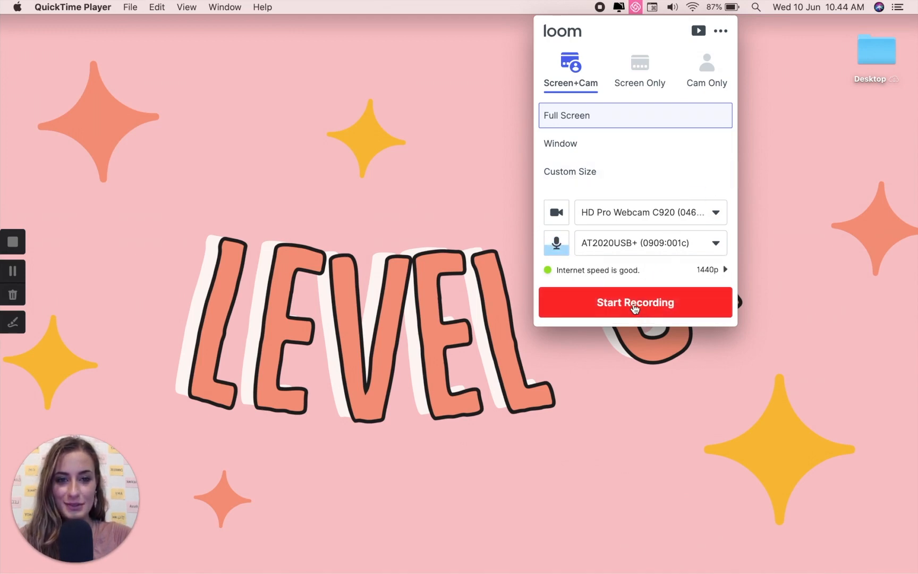
Start the screen-and-camera recording, then open and close the Desktop folder in Finder.
left_click(635, 302)
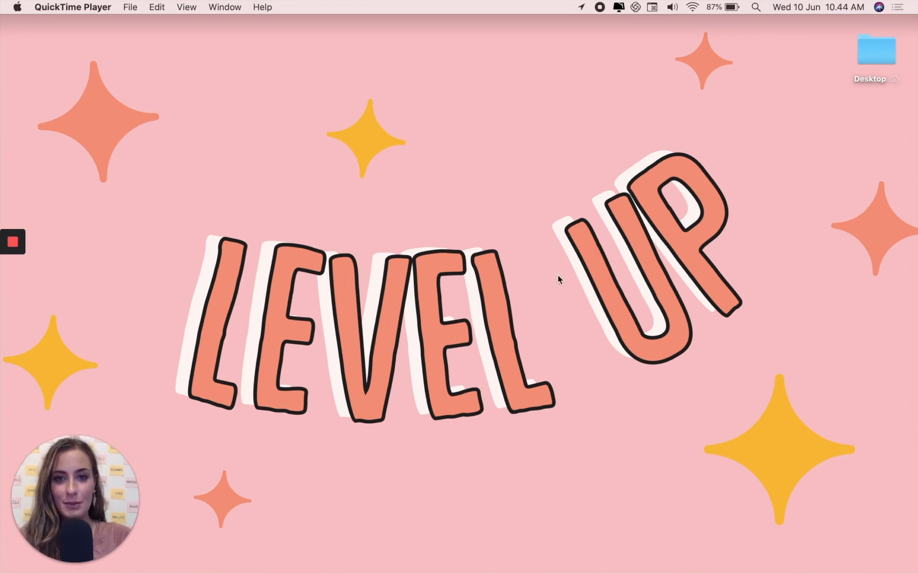
mouse_move(756, 239)
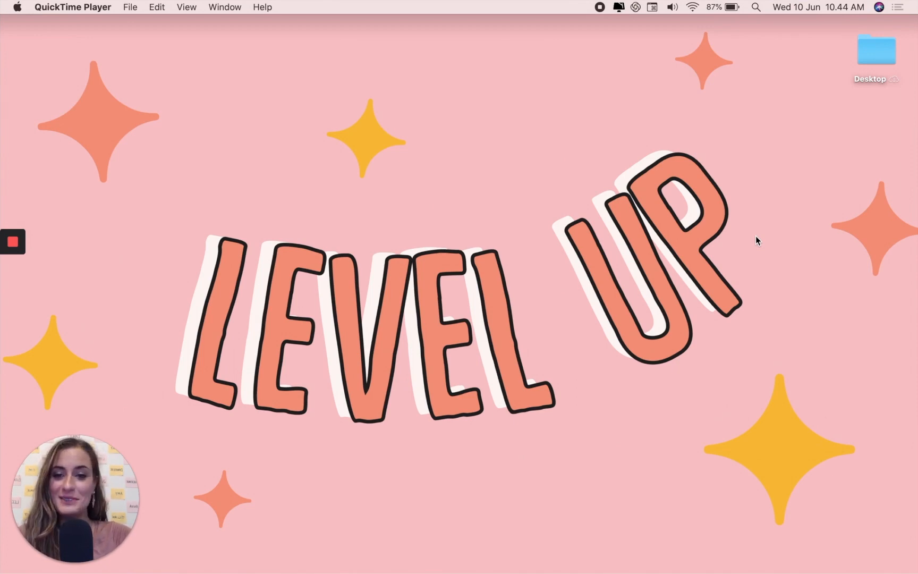
double_click(877, 50)
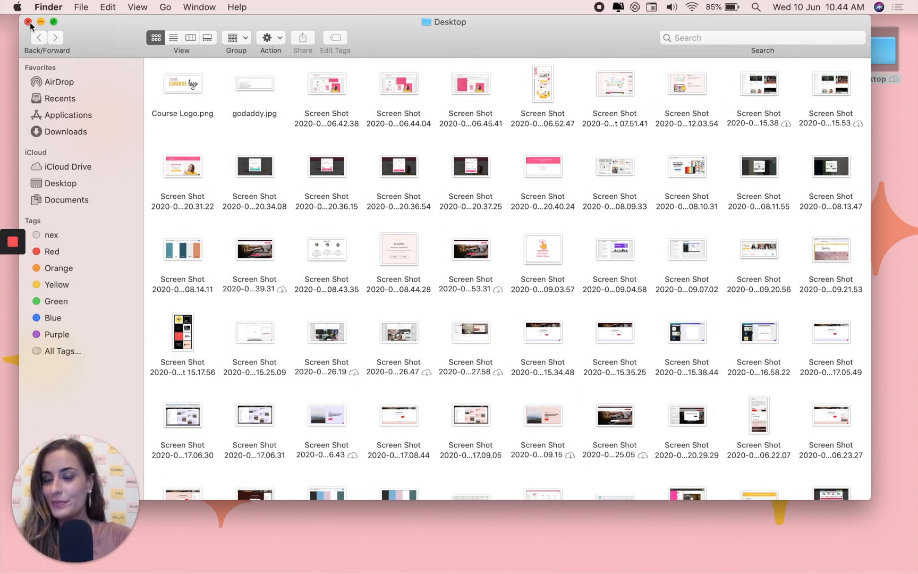
left_click(27, 22)
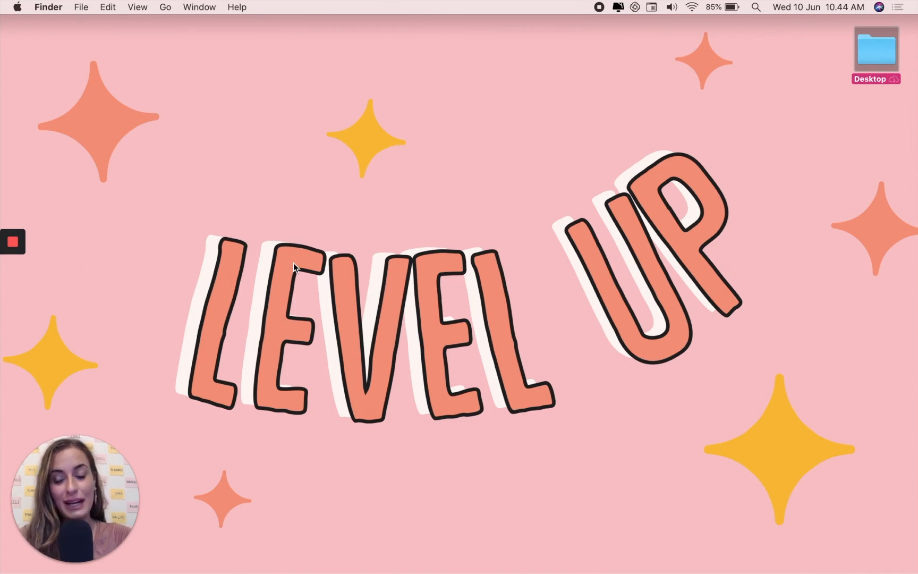
mouse_move(211, 242)
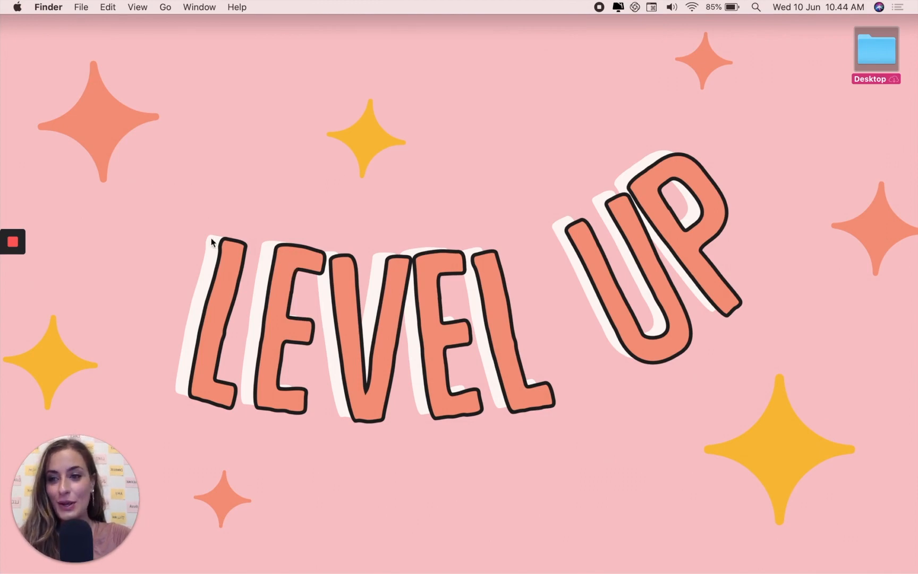
Pause the Loom recording from its control bar, then resume it.
left_click(11, 241)
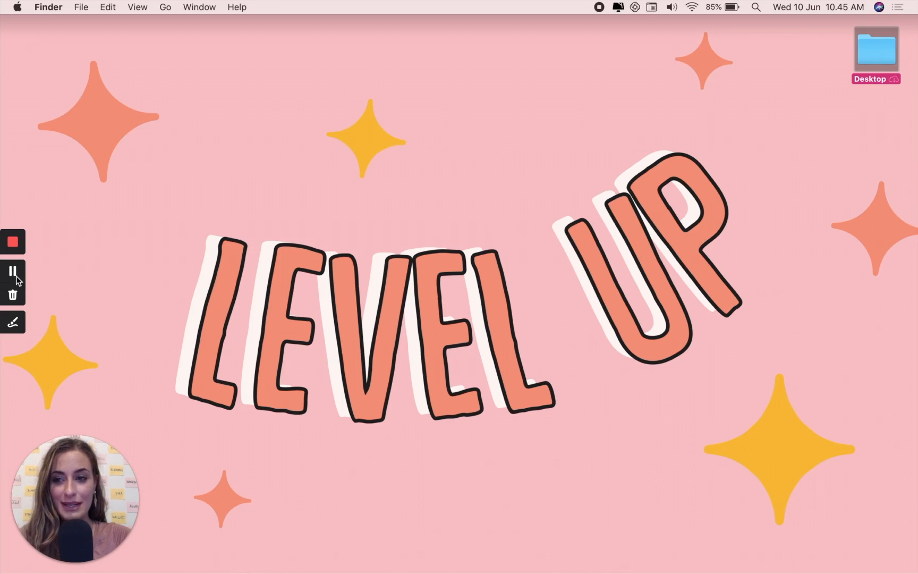
left_click(12, 271)
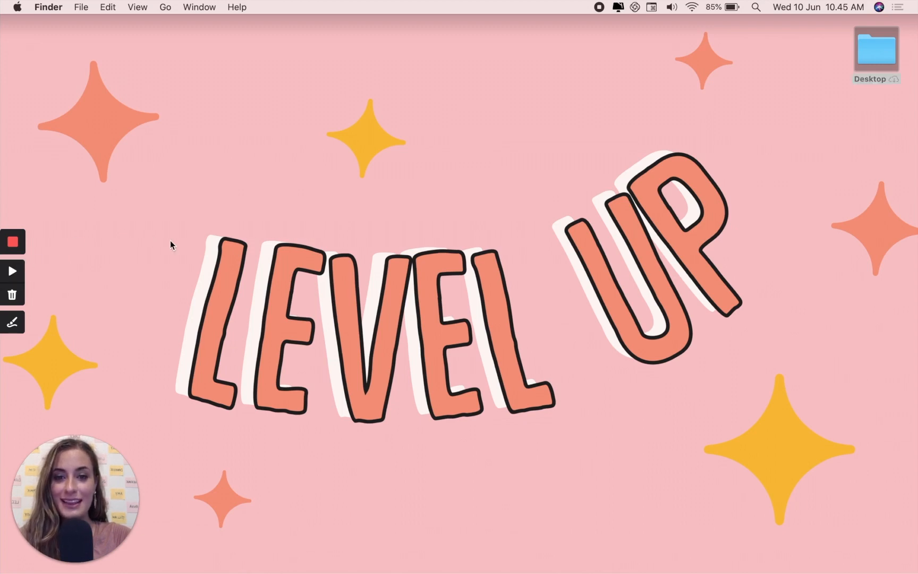
left_click(13, 241)
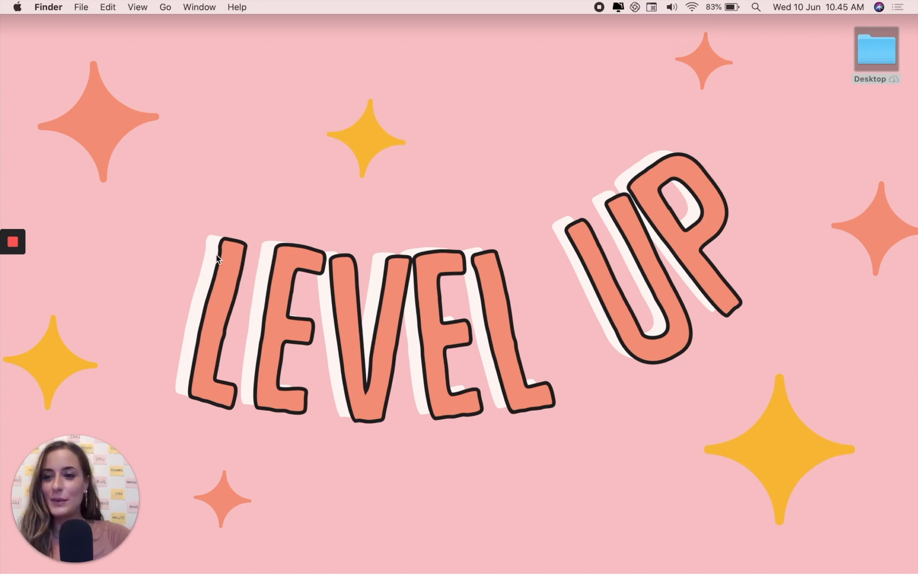
left_click(12, 241)
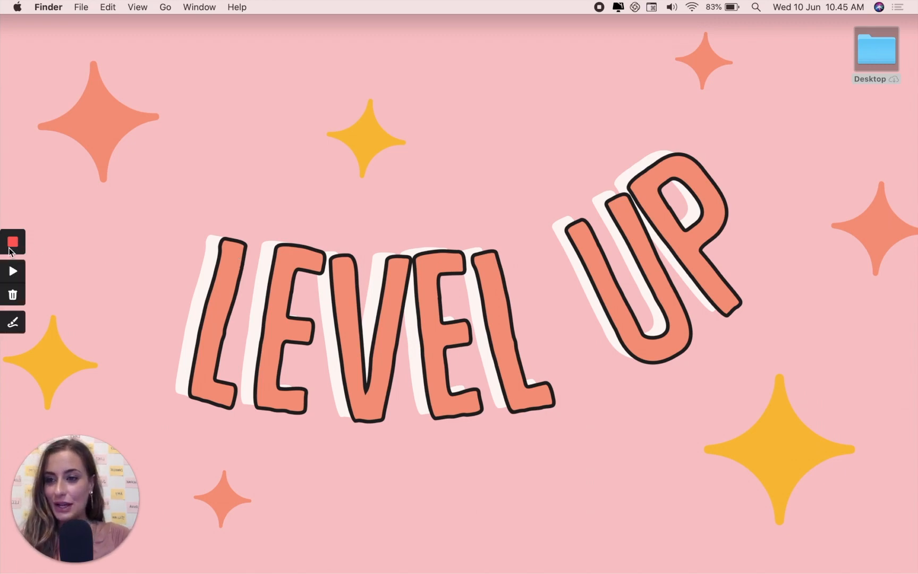
left_click(13, 271)
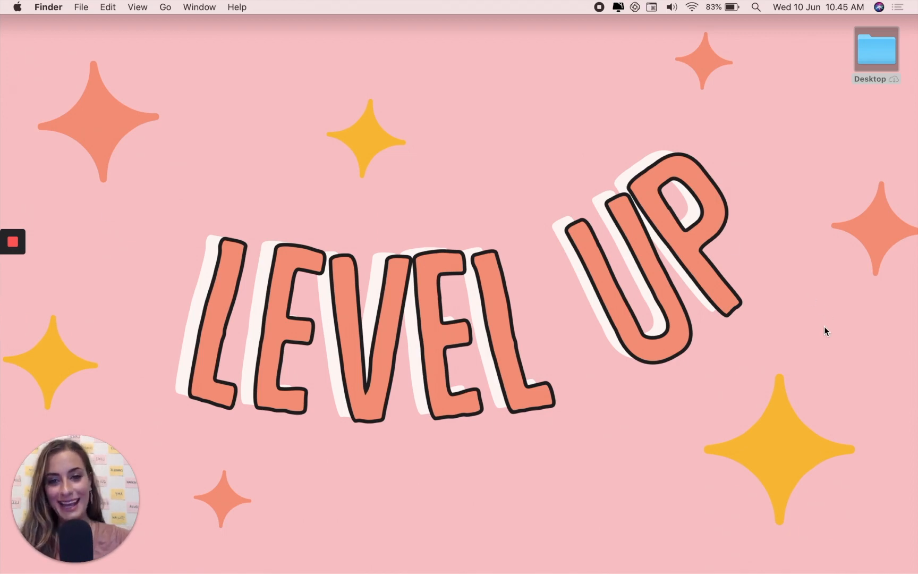
mouse_move(495, 398)
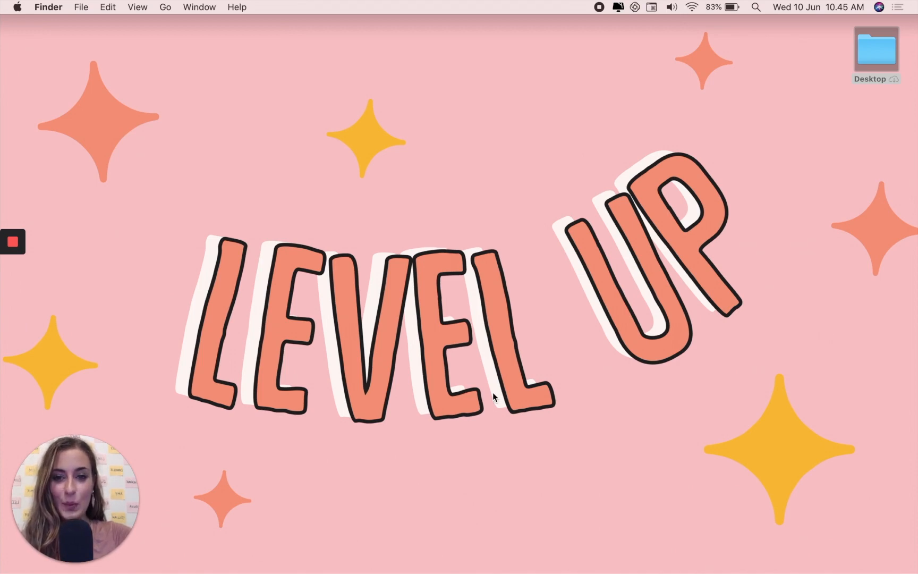
left_click(13, 241)
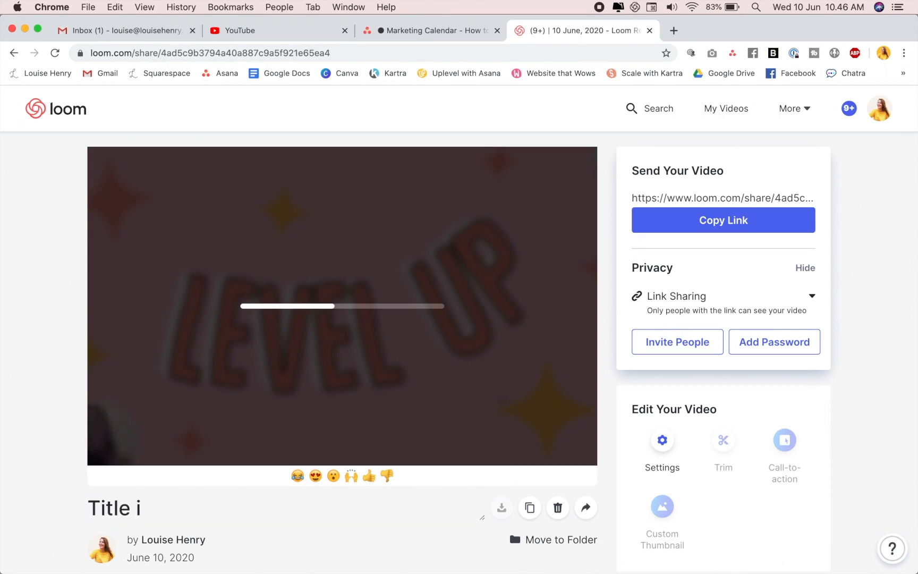
Rename the finished video's title on the Loom share page.
type("t")
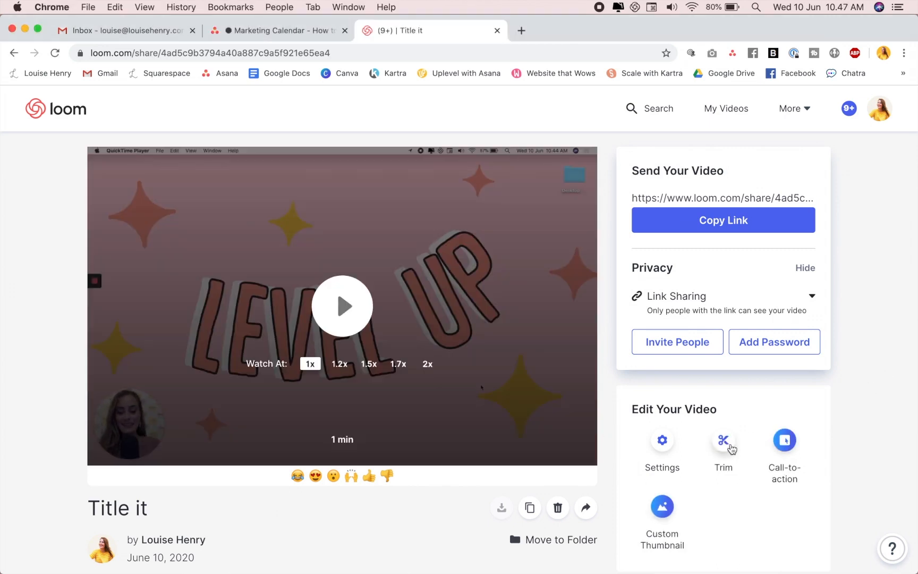
Enter the video's trim editor and begin marking the 0:14.0–0:17.6 section to cut.
left_click(723, 440)
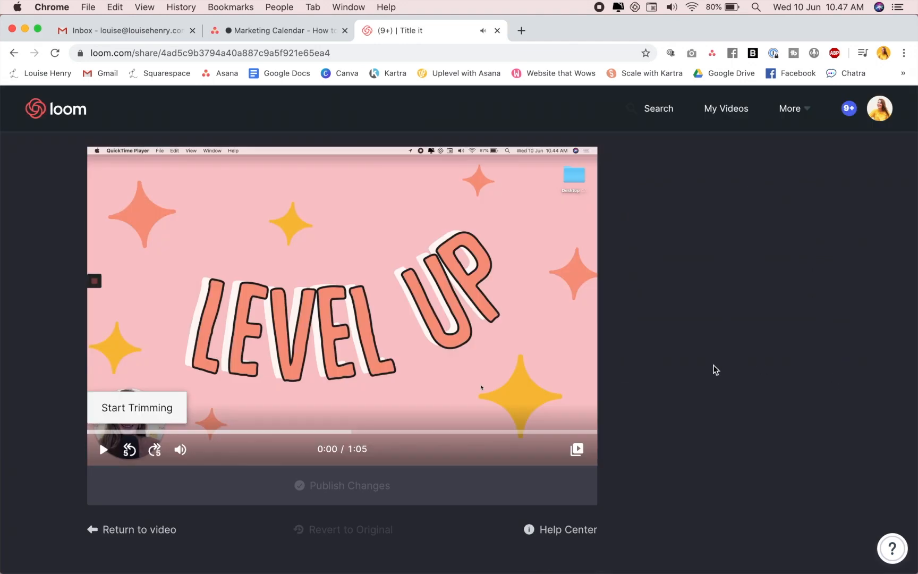
mouse_move(449, 529)
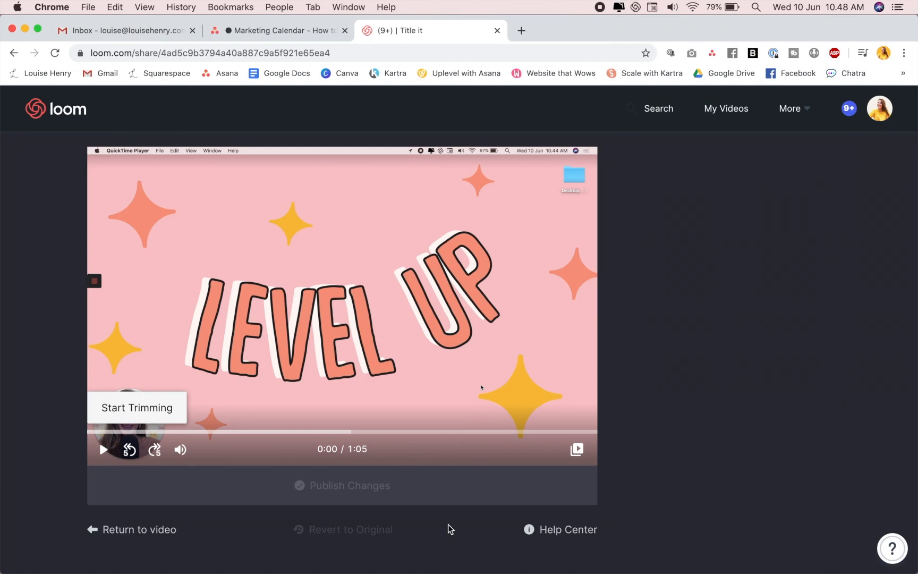
mouse_move(174, 408)
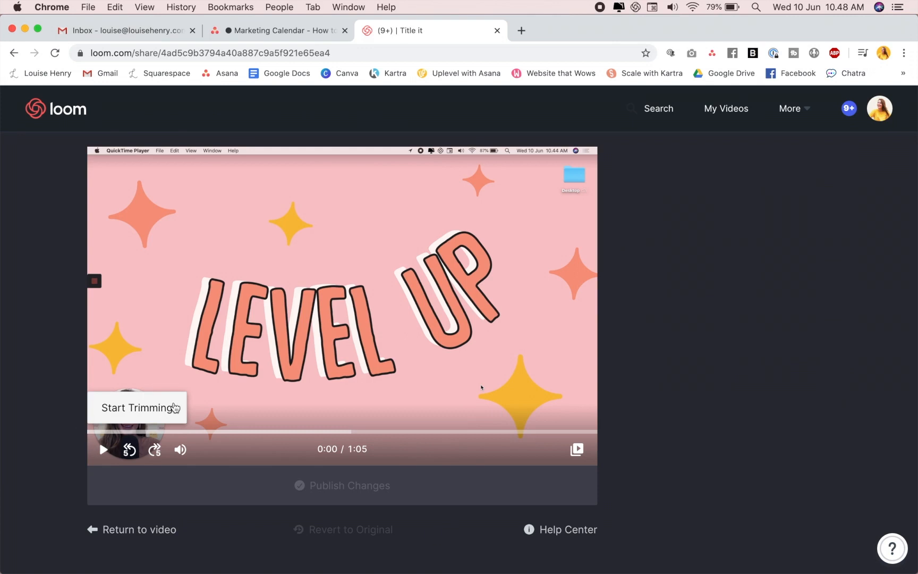
left_click(137, 408)
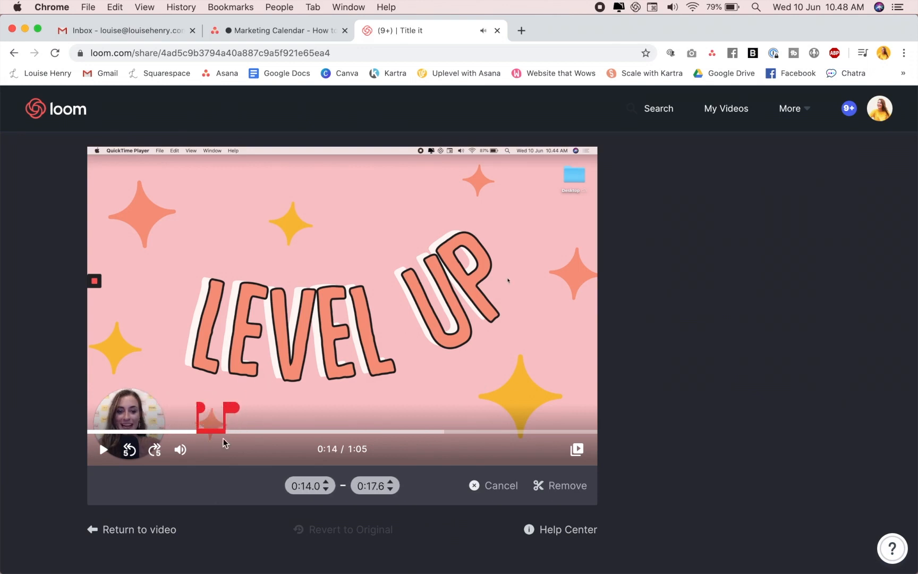
mouse_move(581, 485)
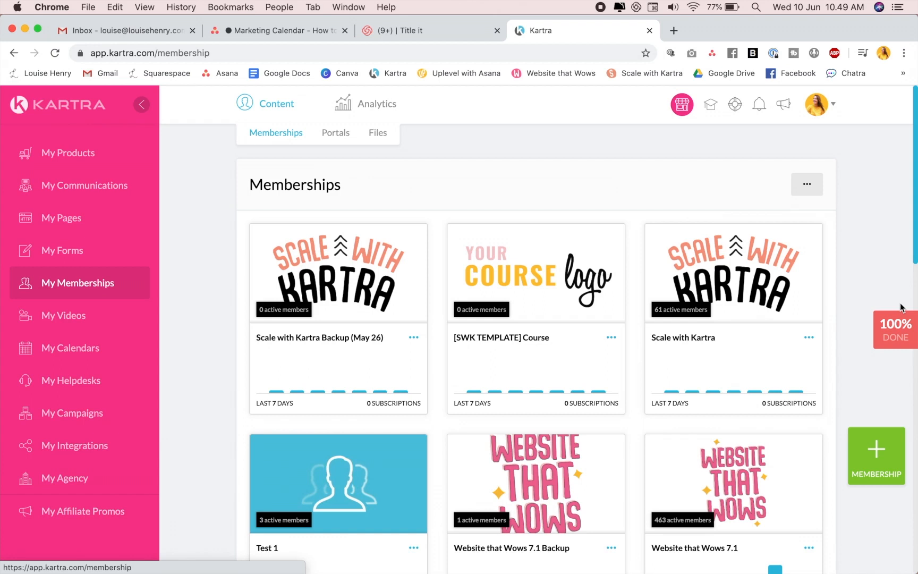
mouse_move(231, 415)
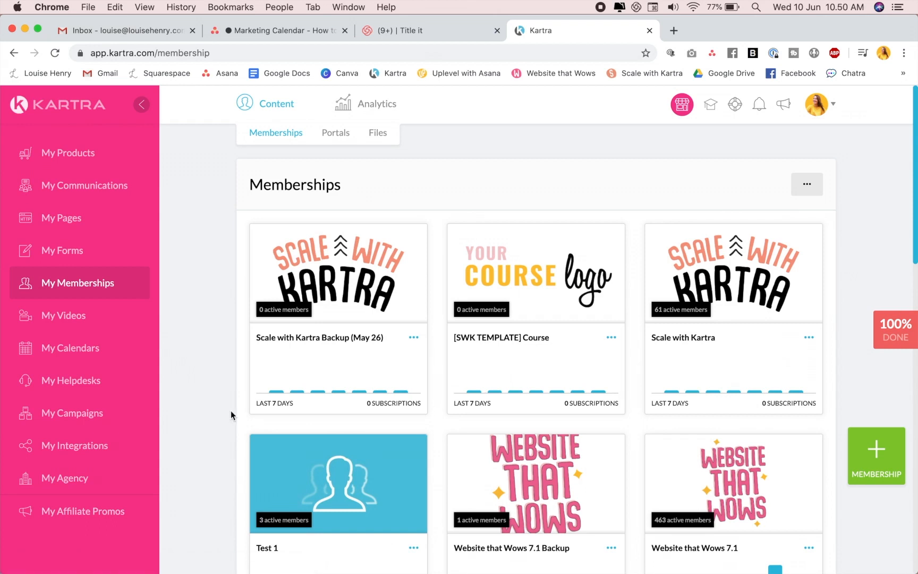
mouse_move(142, 350)
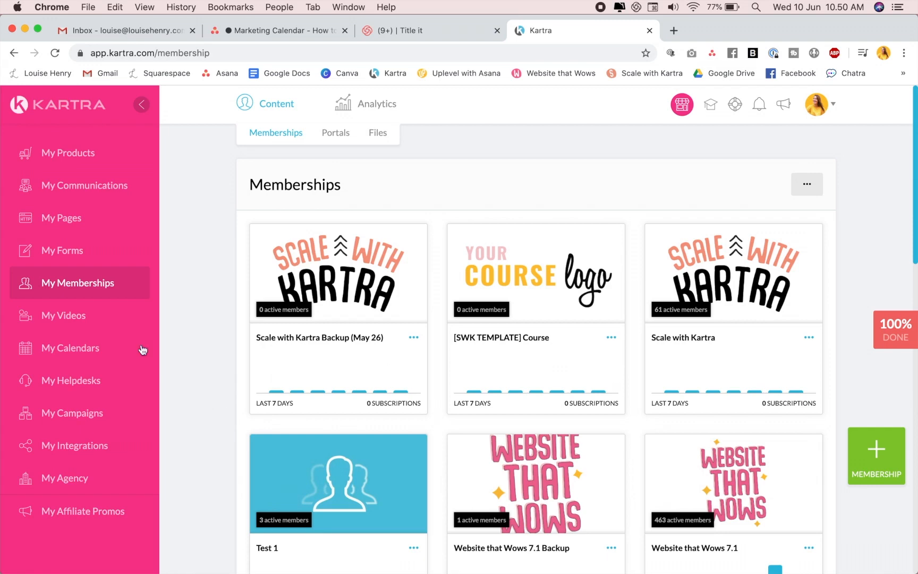
mouse_move(776, 464)
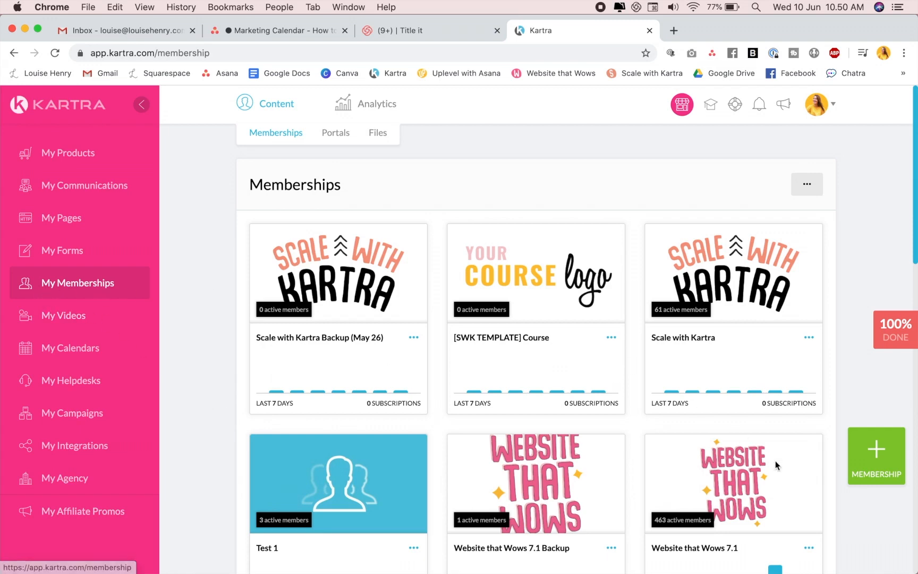
mouse_move(875, 455)
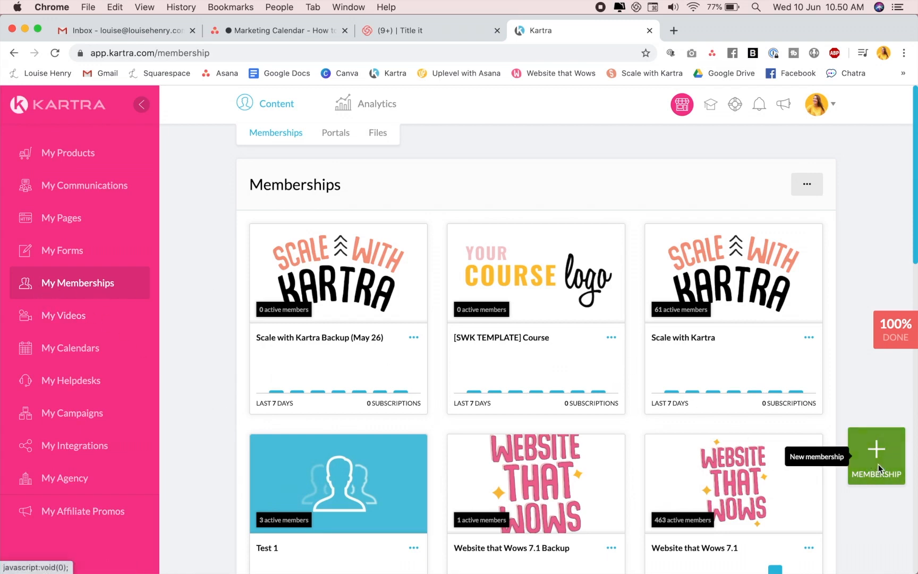
Create the membership named Example Course and save its password protection setting.
left_click(876, 455)
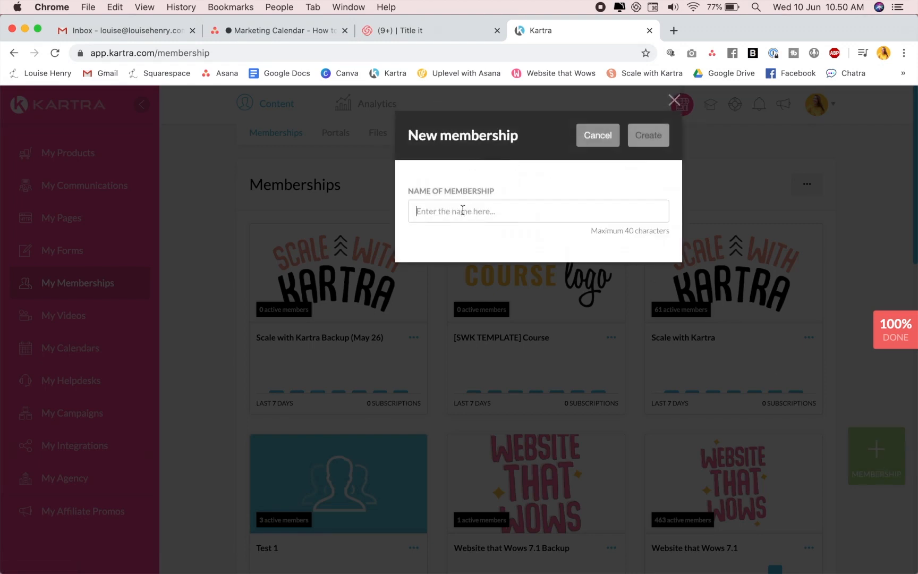
type("Example Cour")
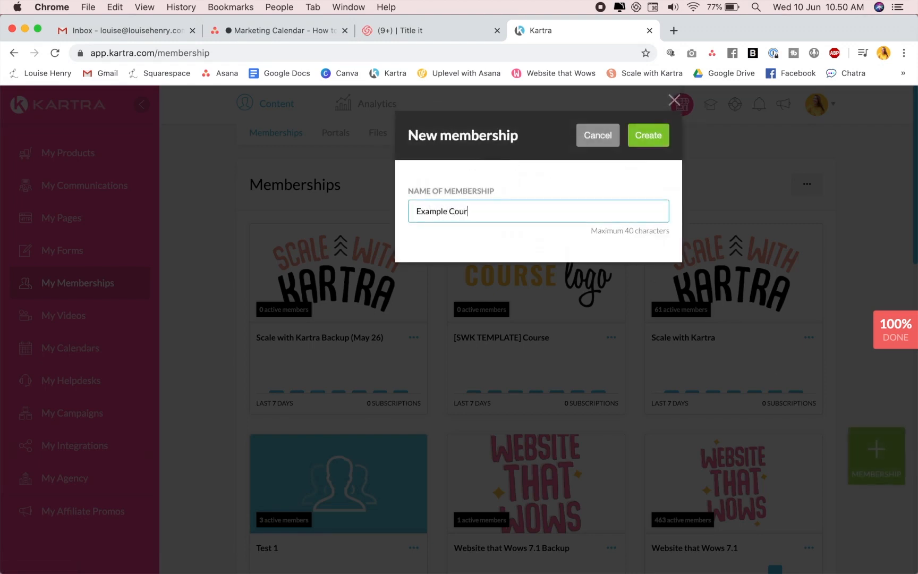
left_click(647, 134)
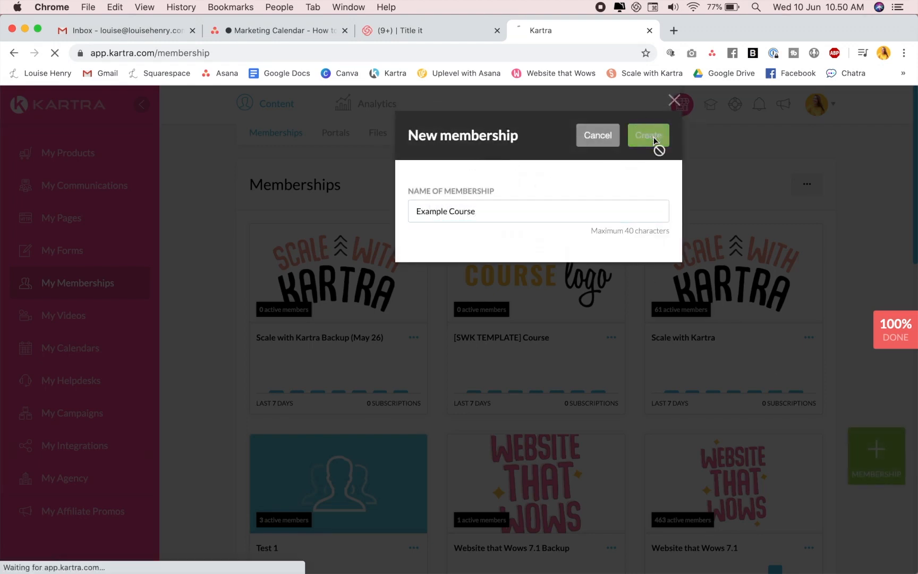
left_click(647, 135)
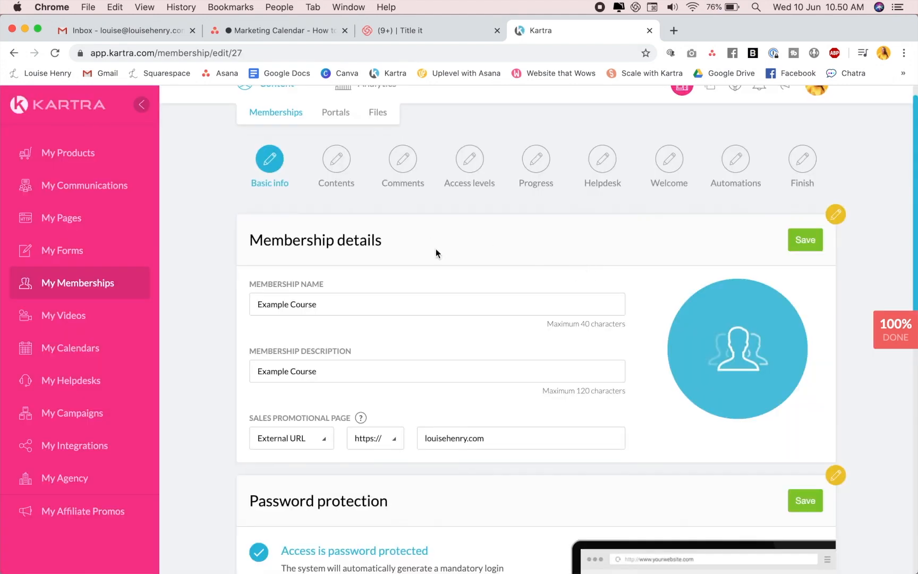
mouse_move(871, 347)
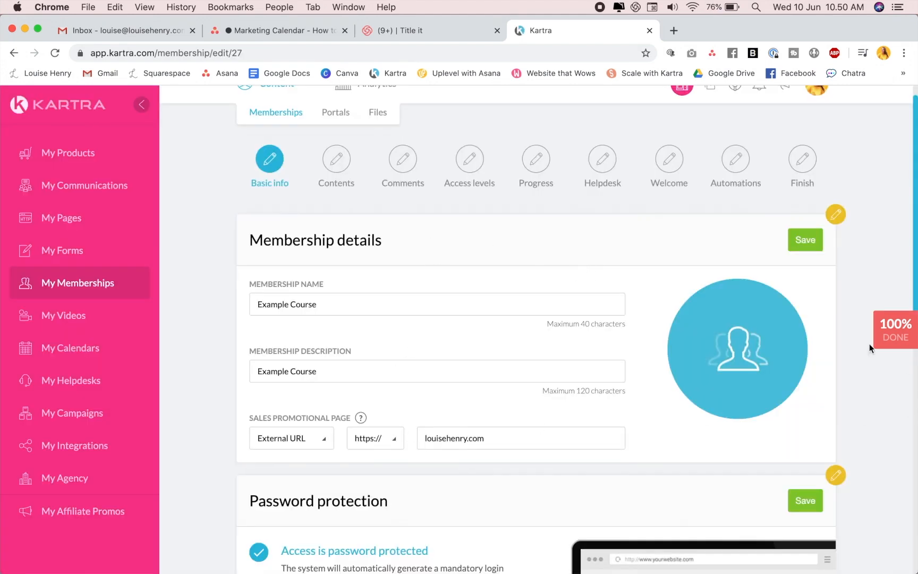
mouse_move(805, 240)
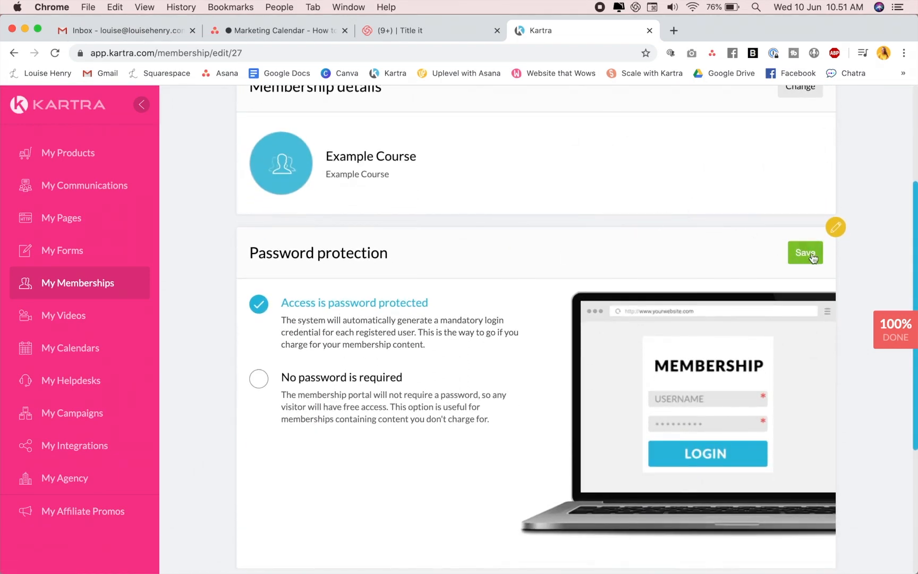
left_click(805, 252)
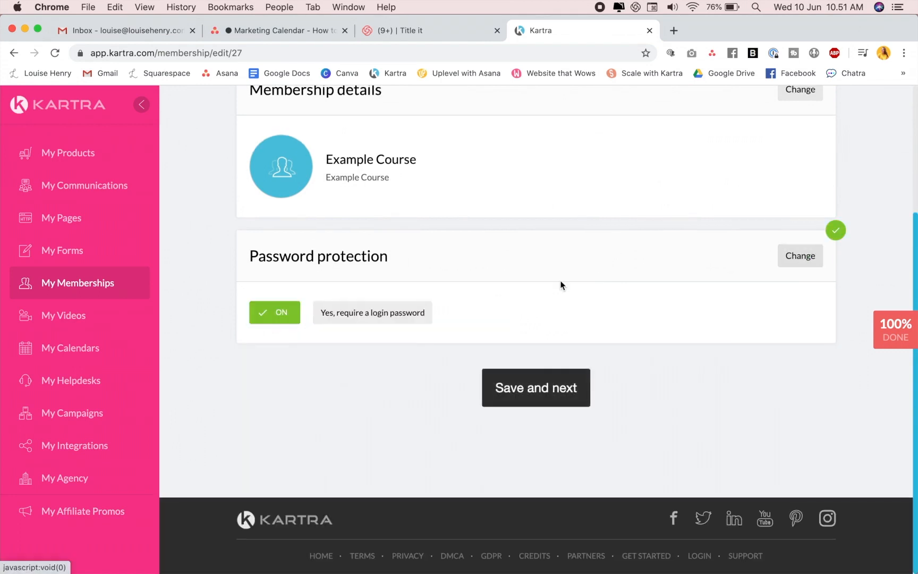
Advance to the Membership contents step and launch the content builder.
left_click(534, 386)
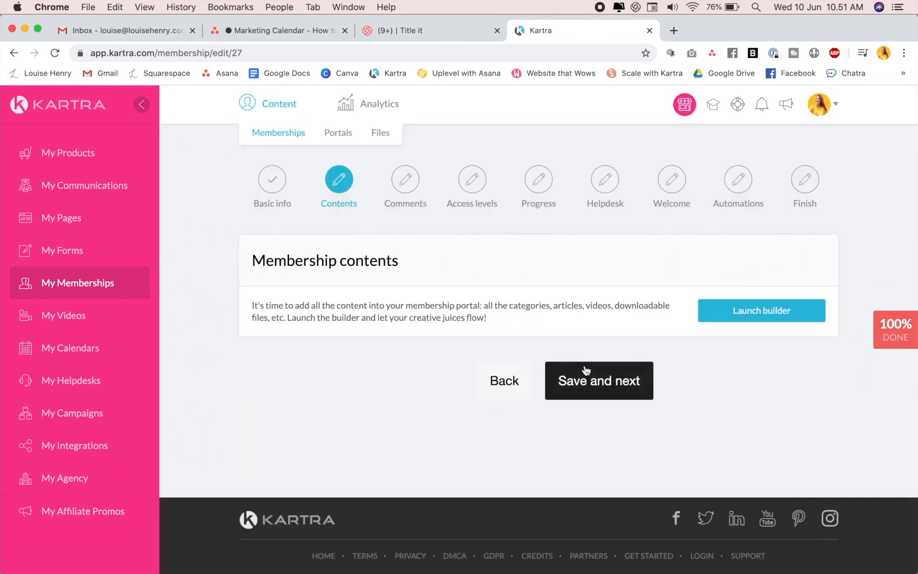
mouse_move(405, 247)
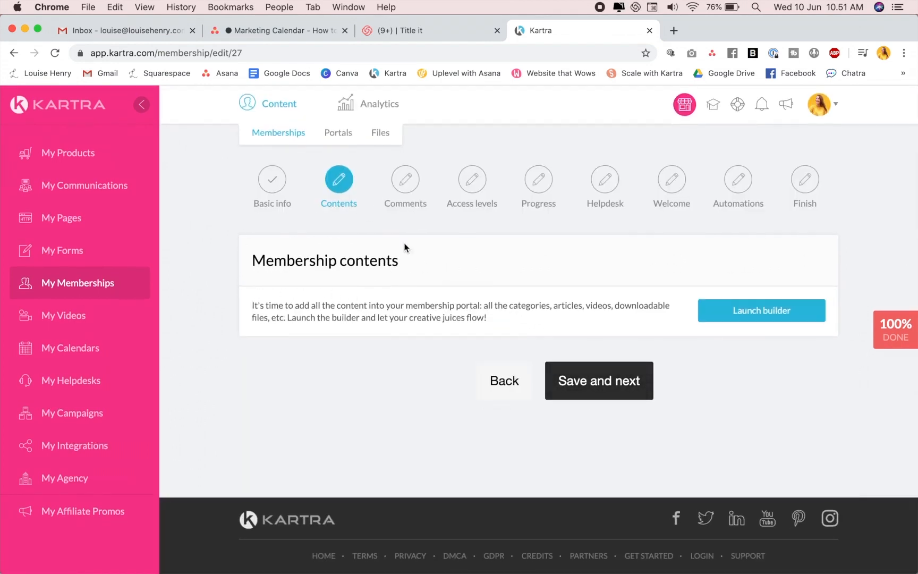
mouse_move(269, 250)
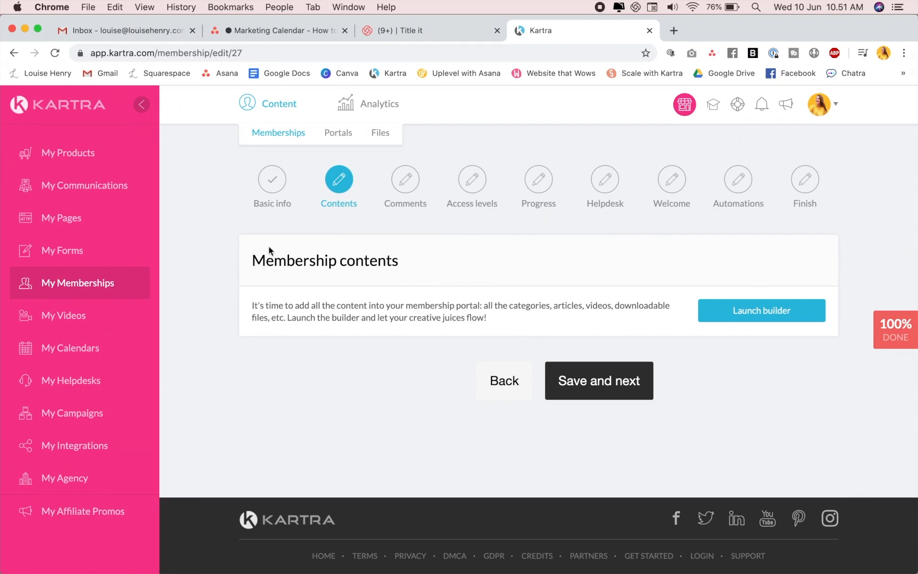
mouse_move(441, 273)
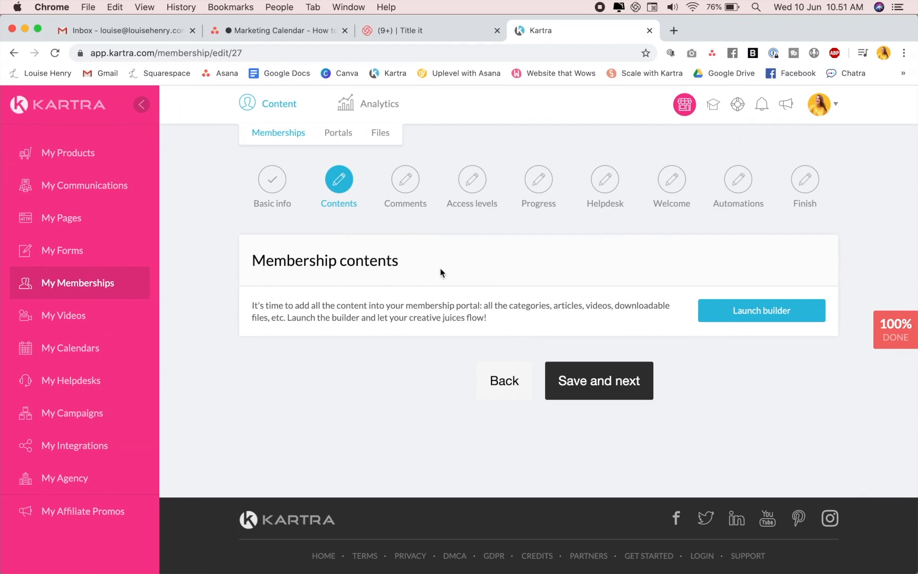
left_click(761, 310)
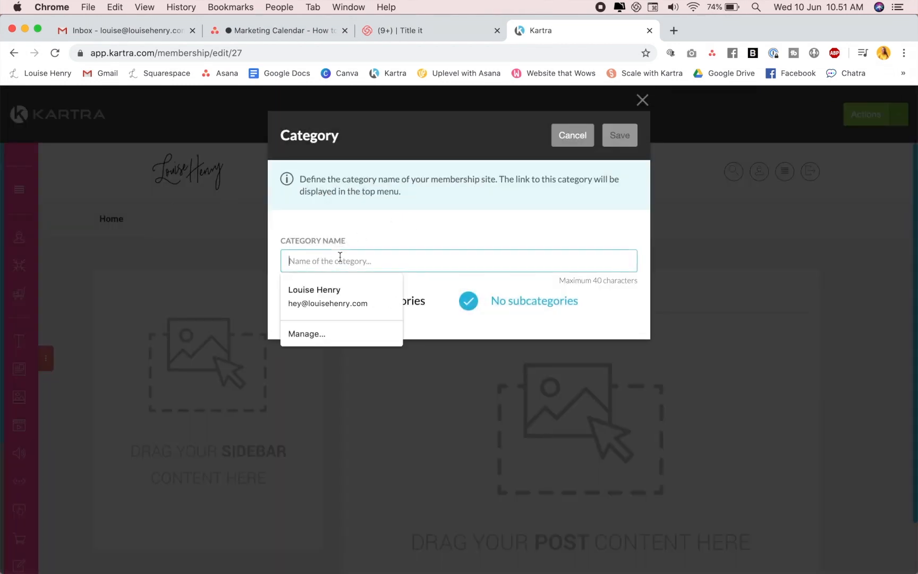
Save a new category named Module 1.
type("Module 1")
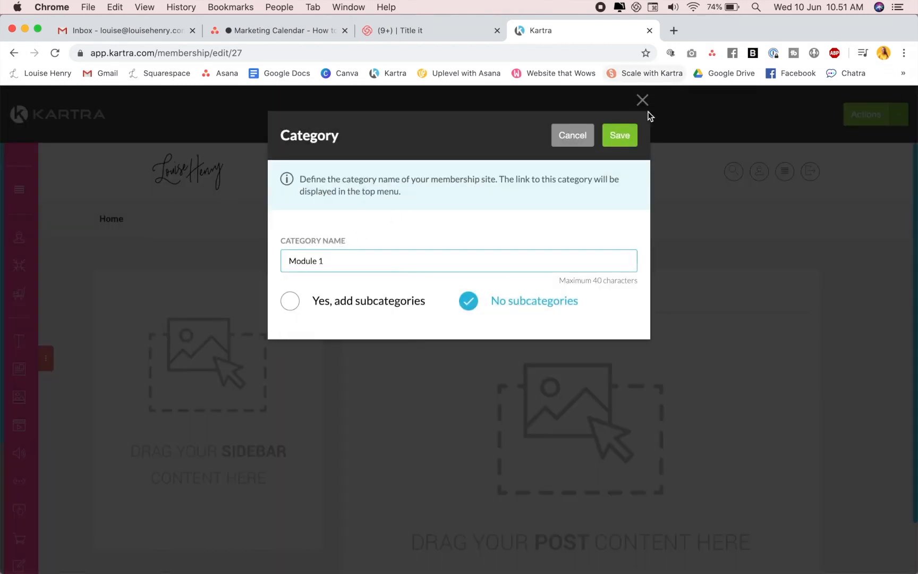
left_click(619, 135)
type("Less")
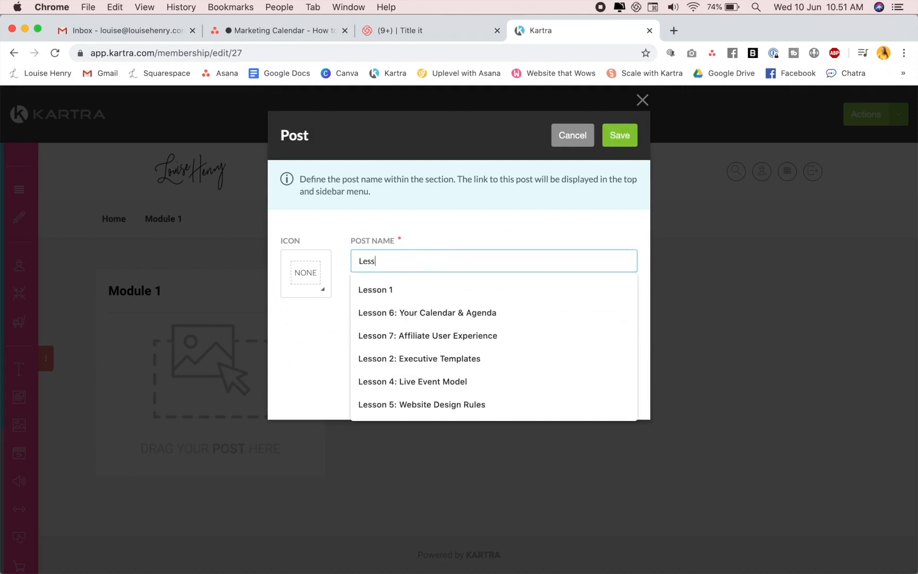
Create the Lesson 1 post with description 1 min and a play icon, then save it.
left_click(375, 289)
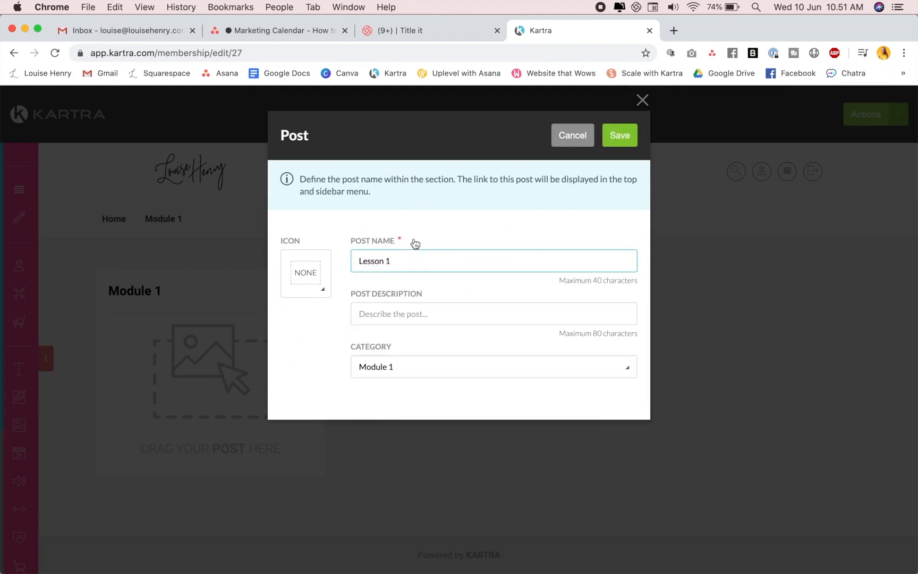
left_click(493, 313)
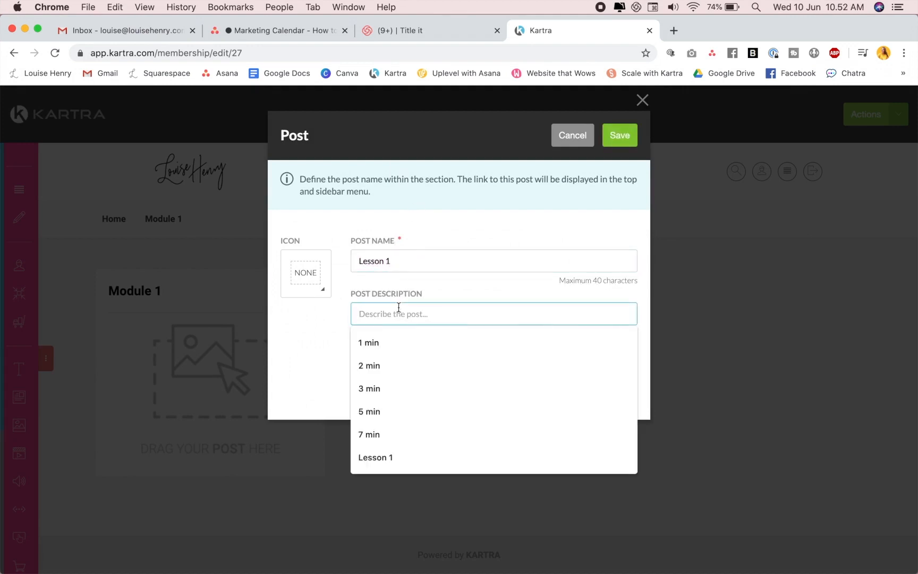
left_click(369, 342)
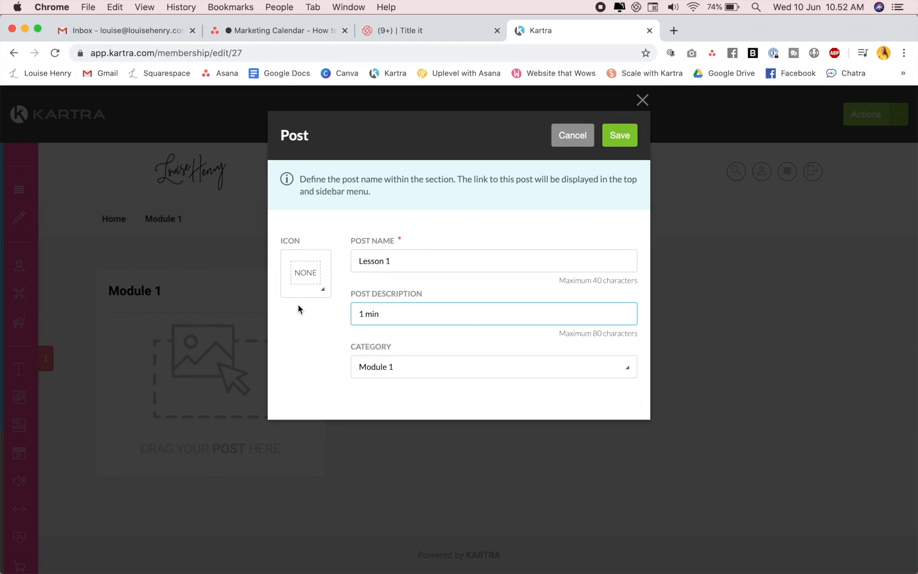
left_click(305, 273)
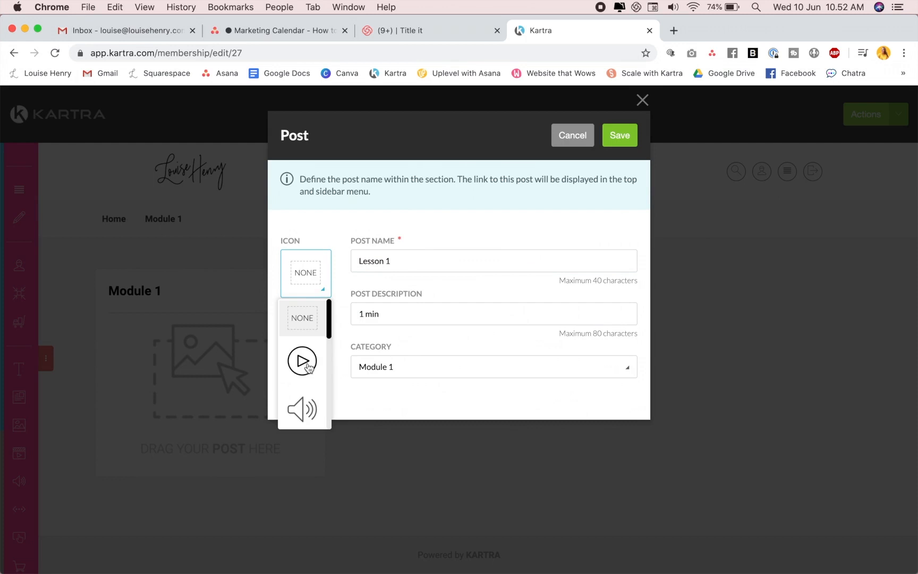
left_click(302, 360)
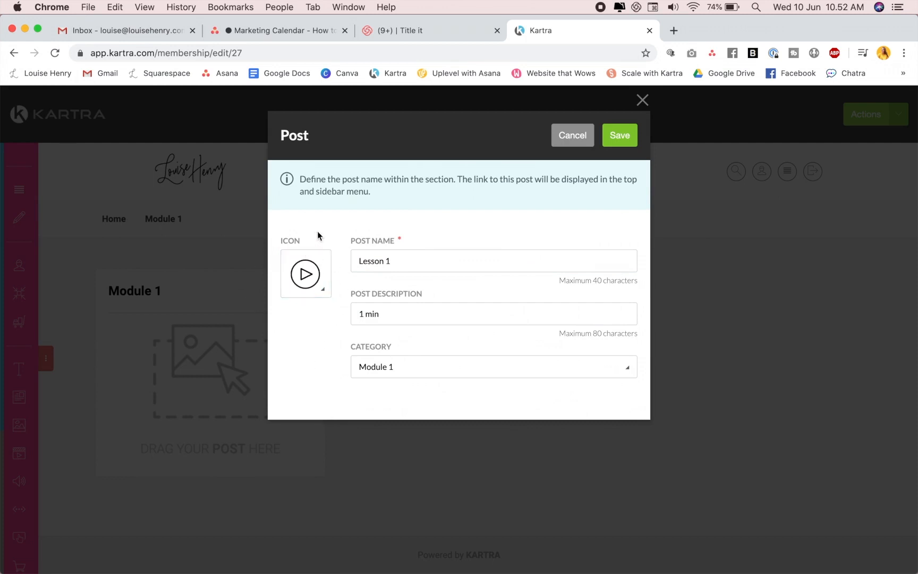
left_click(619, 135)
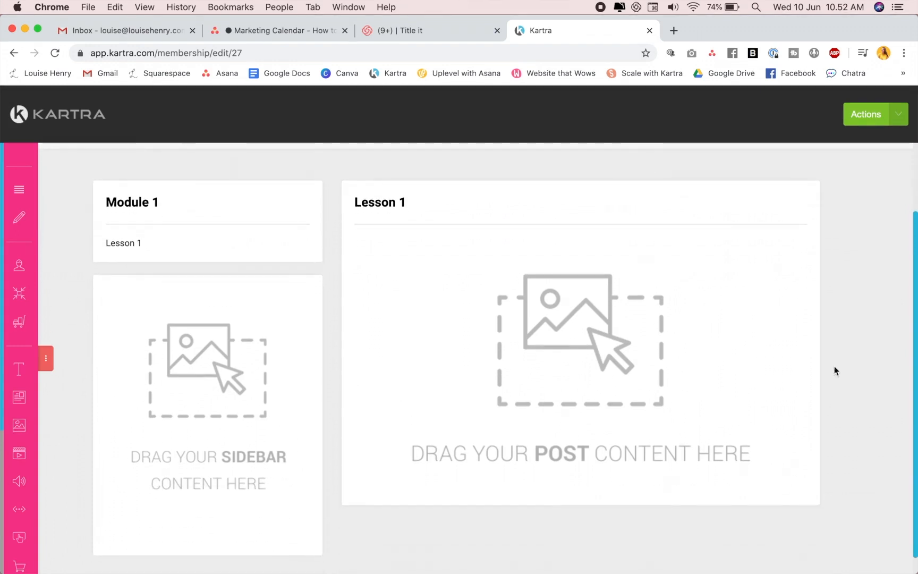
mouse_move(627, 223)
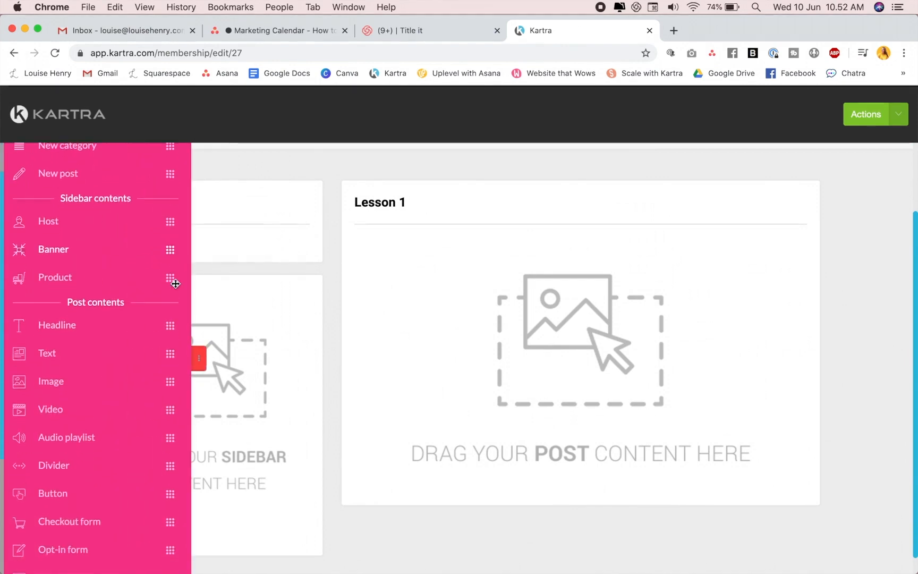
Scroll the builder sidebar down to the Post contents blocks.
scroll("down", 3)
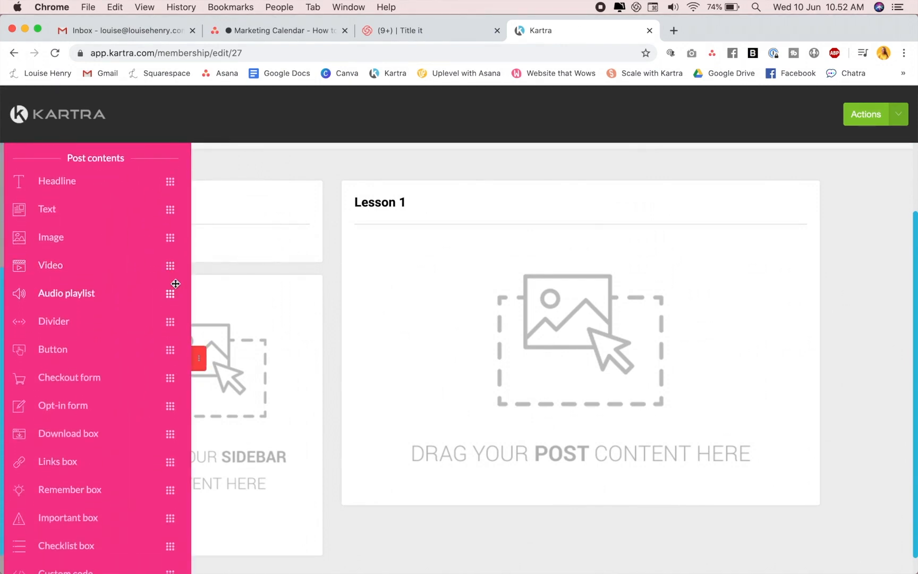
mouse_move(147, 214)
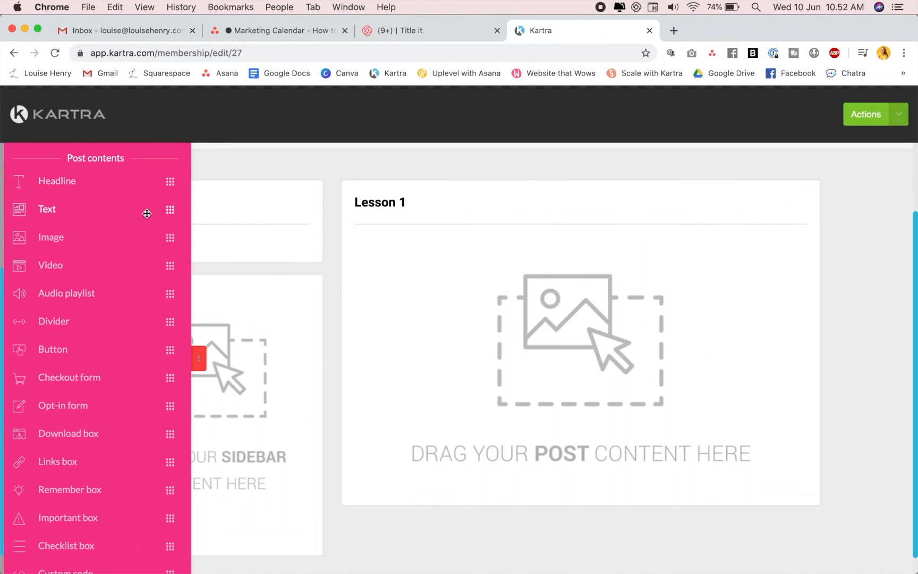
mouse_move(94, 347)
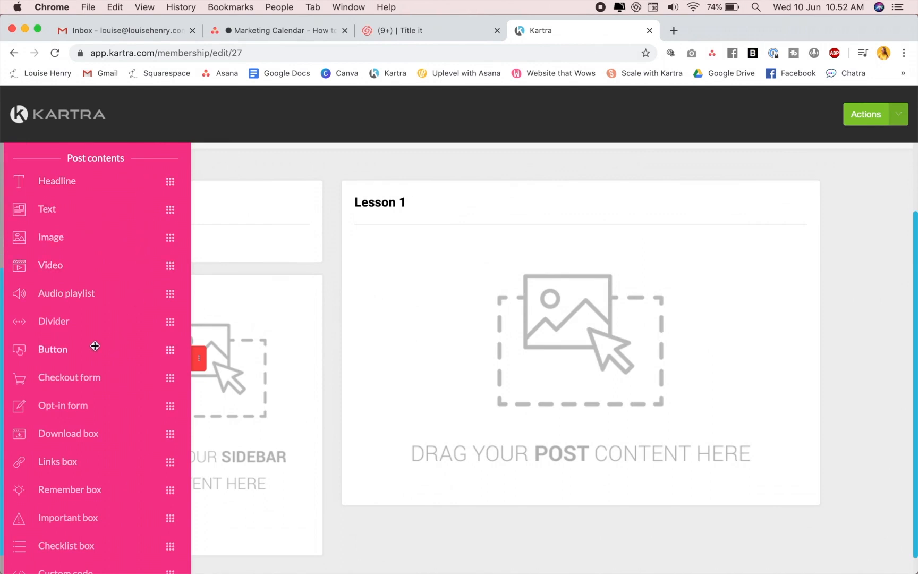
mouse_move(123, 377)
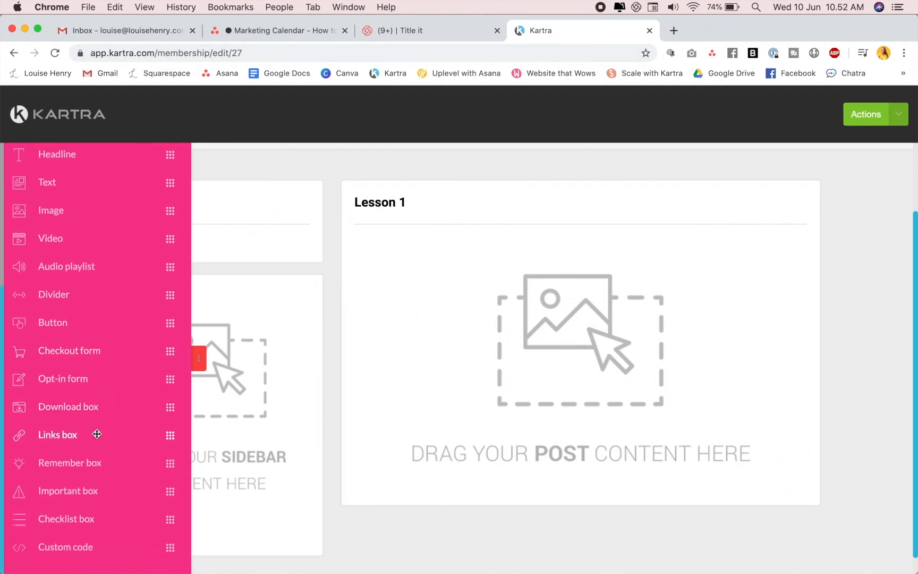
mouse_move(100, 462)
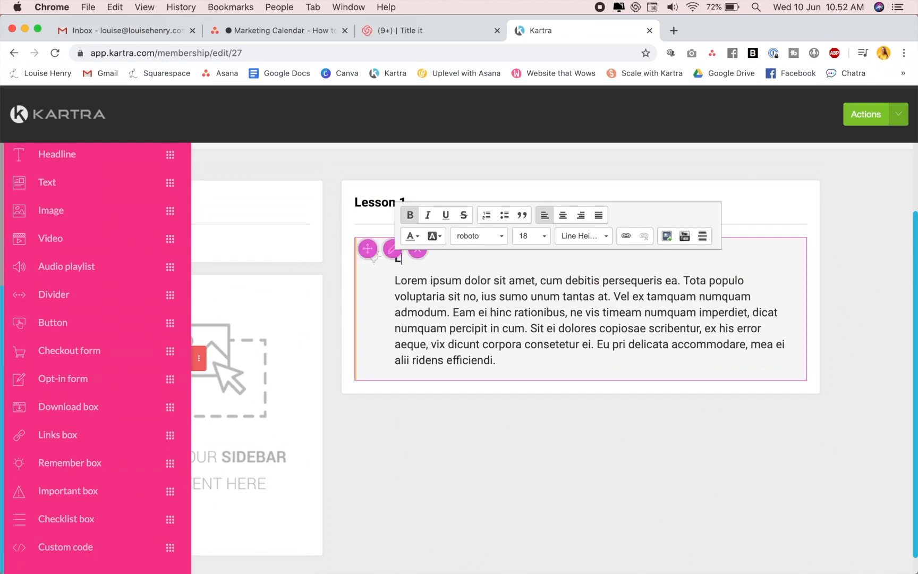
Fill the remember box with heading 'Lesson Overview' and text 'Here is my lesson ov…'.
type("LESSON OVERVIE")
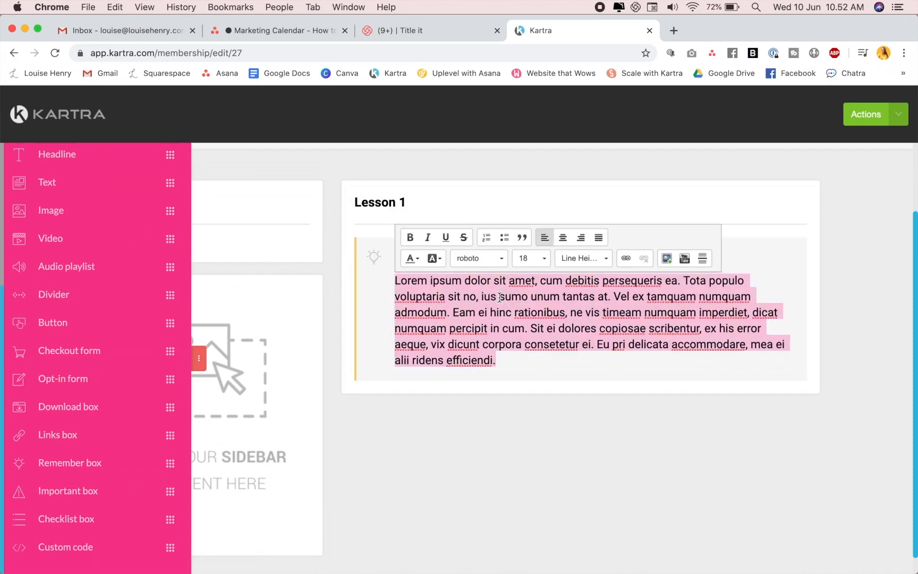
type("Here")
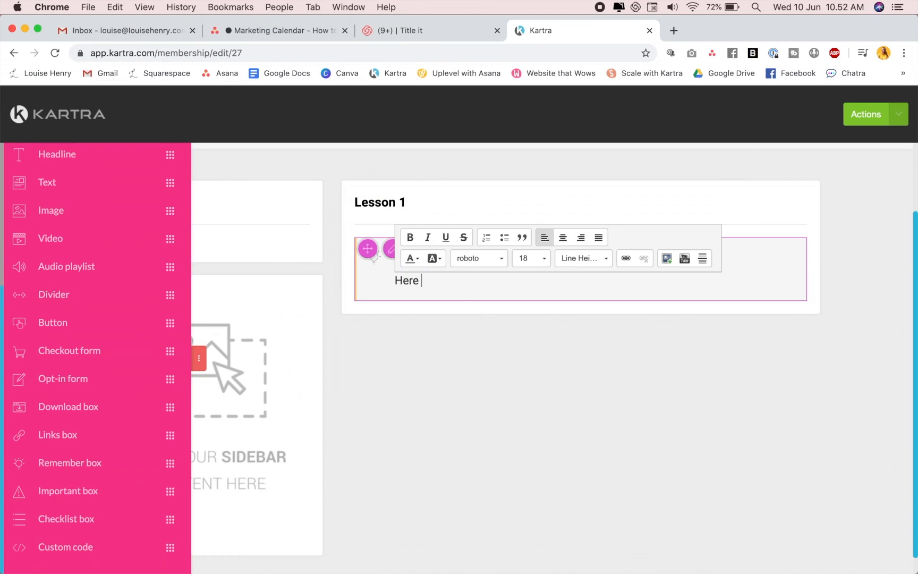
type("is my lesson overview!")
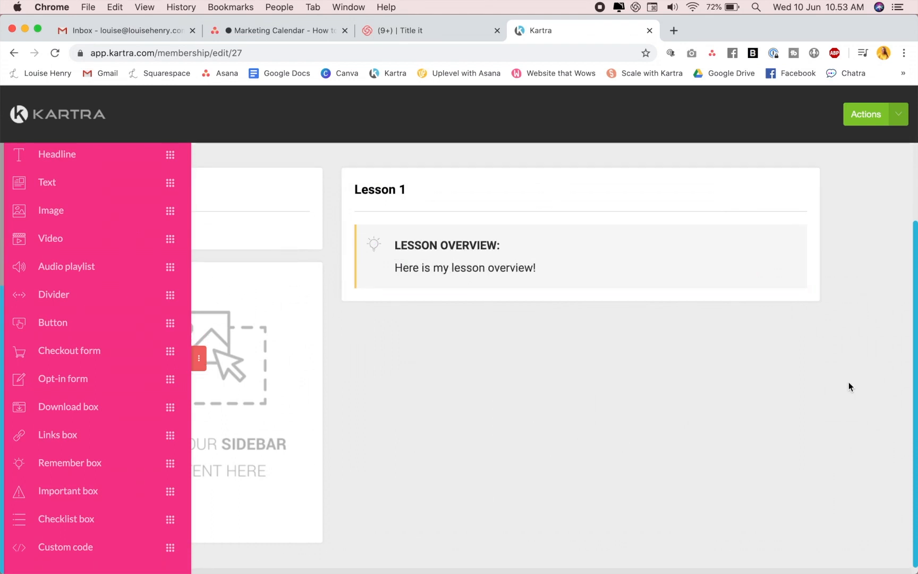
Drop a Custom code block below the lesson overview and focus its empty code editor.
scroll("down", 3)
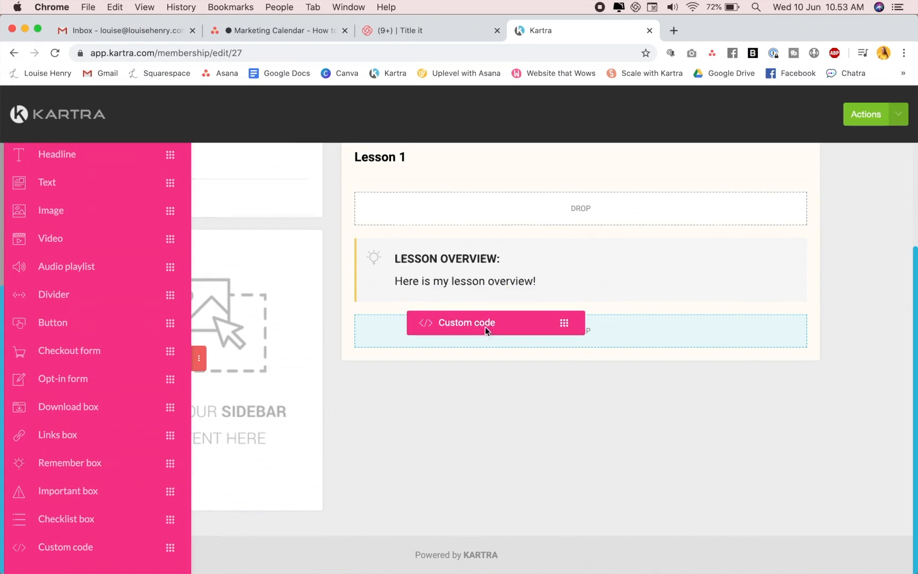
left_click(465, 323)
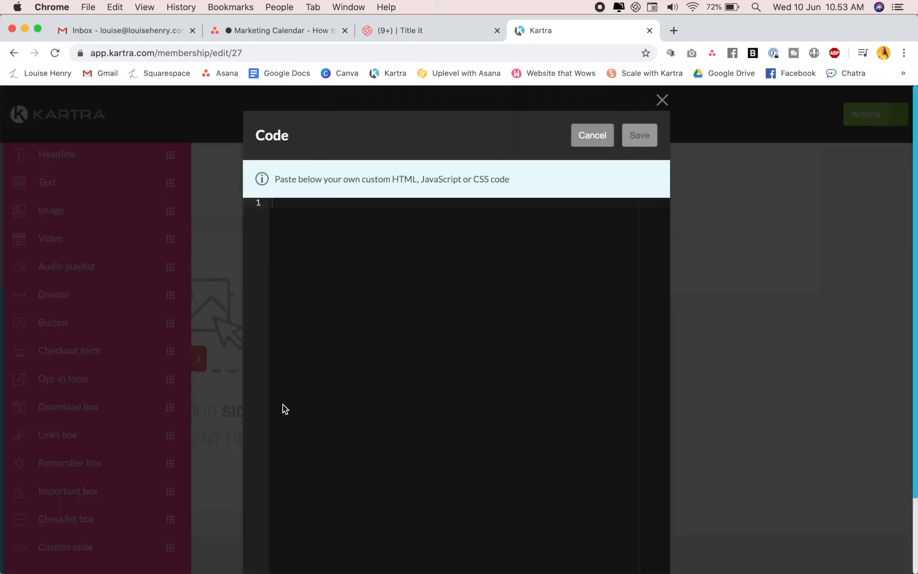
left_click(392, 30)
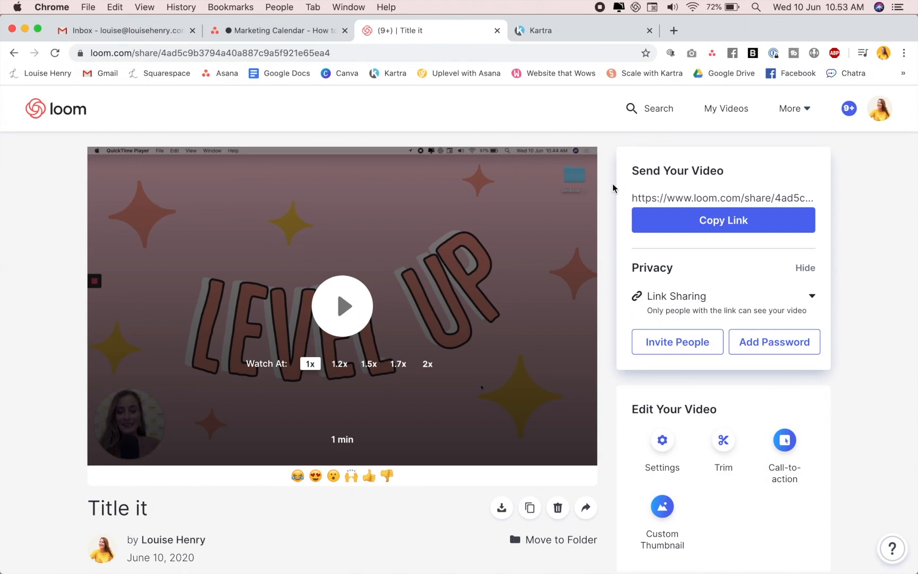
mouse_move(610, 219)
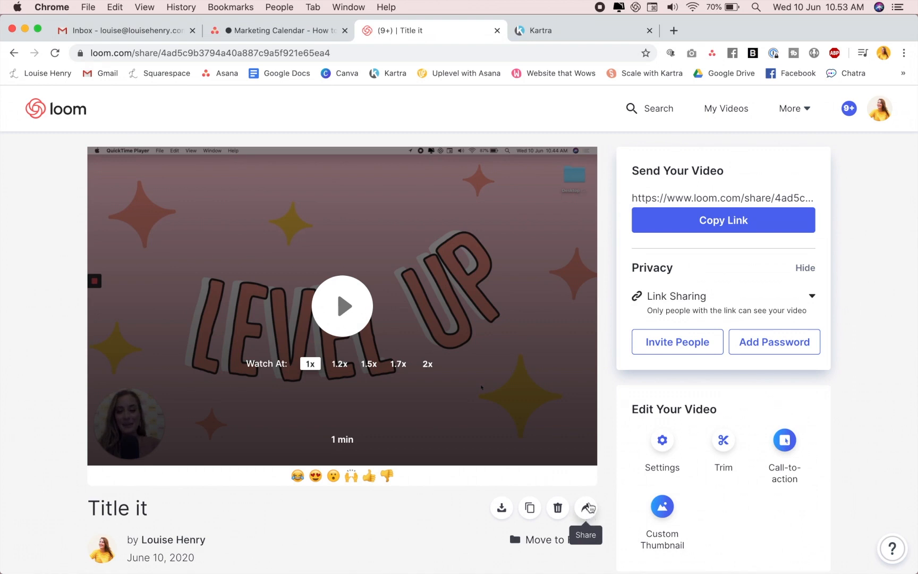
Copy the Loom video's responsive embed code via Share > Embed and return to Kartra.
left_click(585, 508)
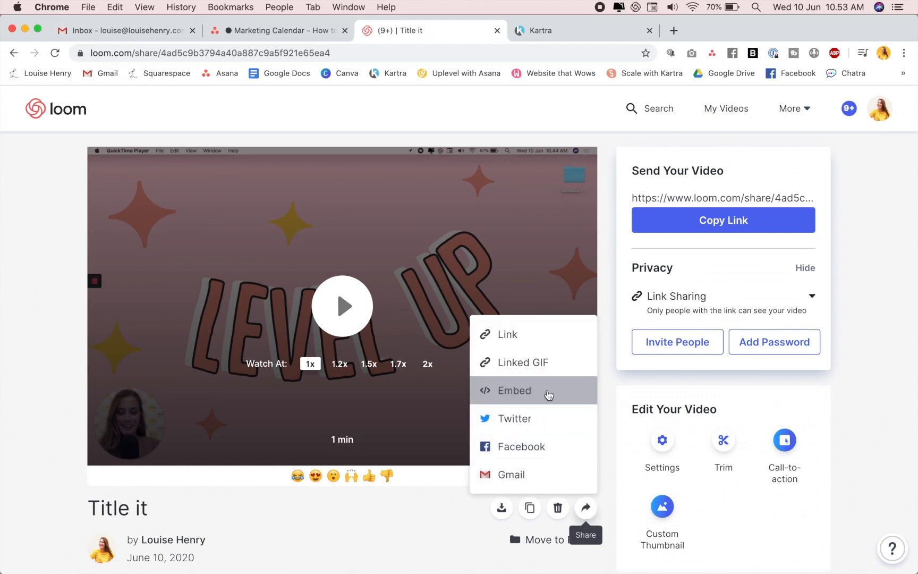
left_click(513, 389)
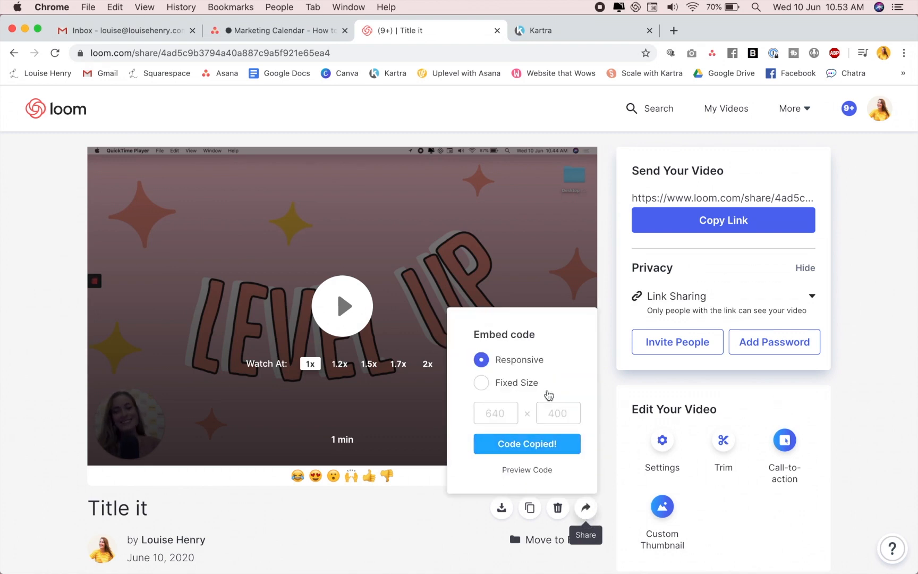
left_click(555, 31)
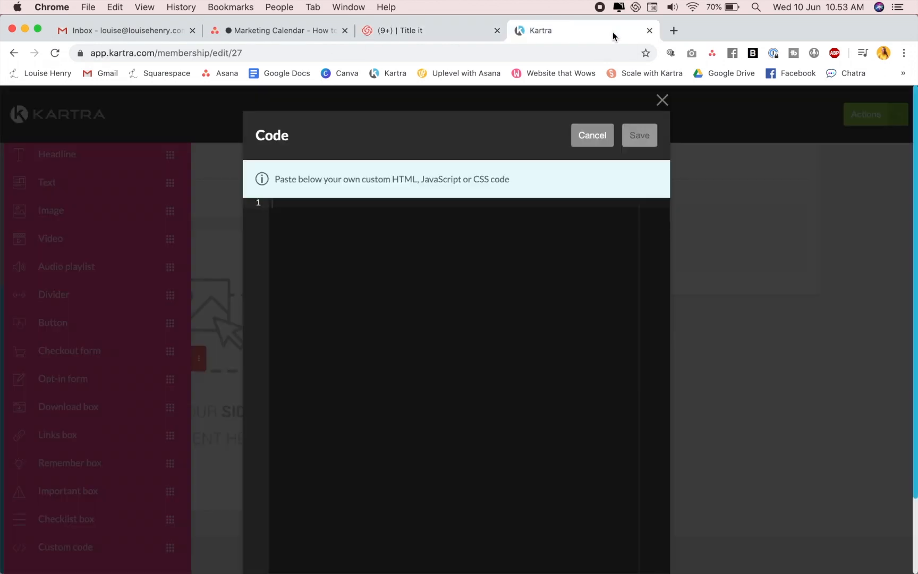
mouse_move(498, 240)
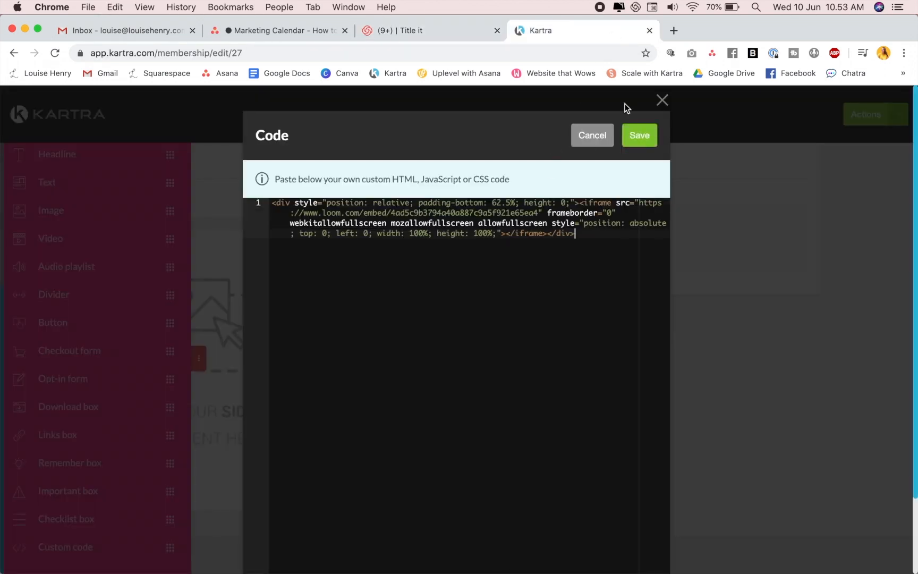
Save the pasted Loom embed code so the video shows below the Lesson 1 overview box.
left_click(638, 135)
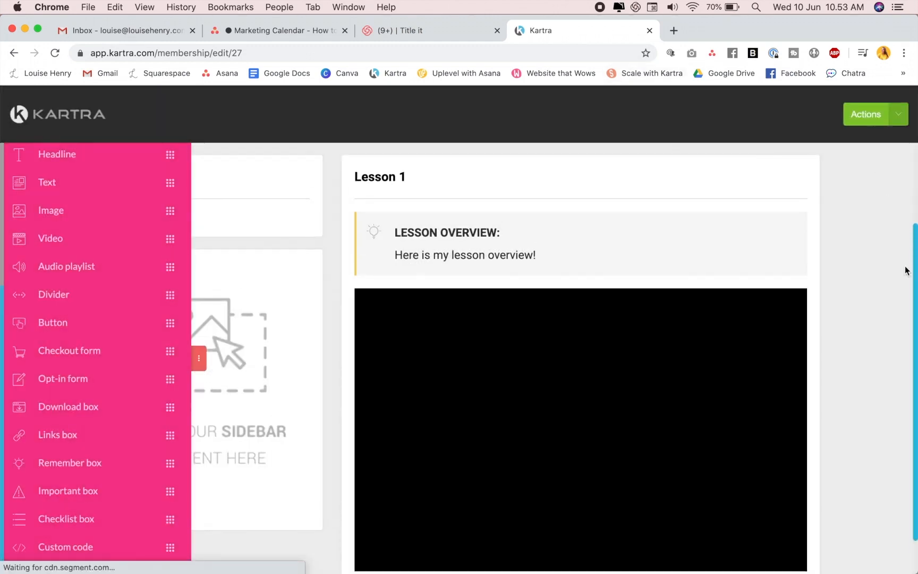
scroll("down", 3)
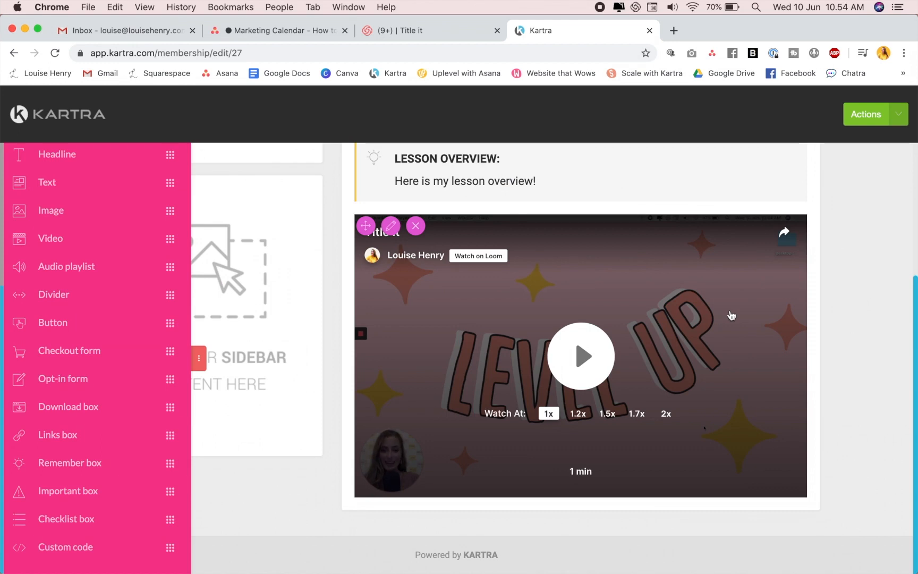
mouse_move(733, 341)
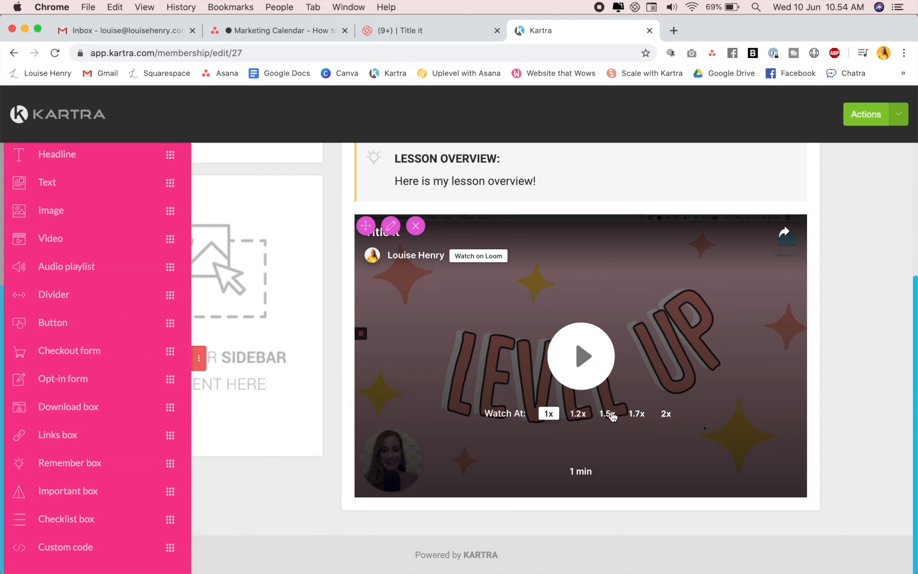
scroll("up", 3)
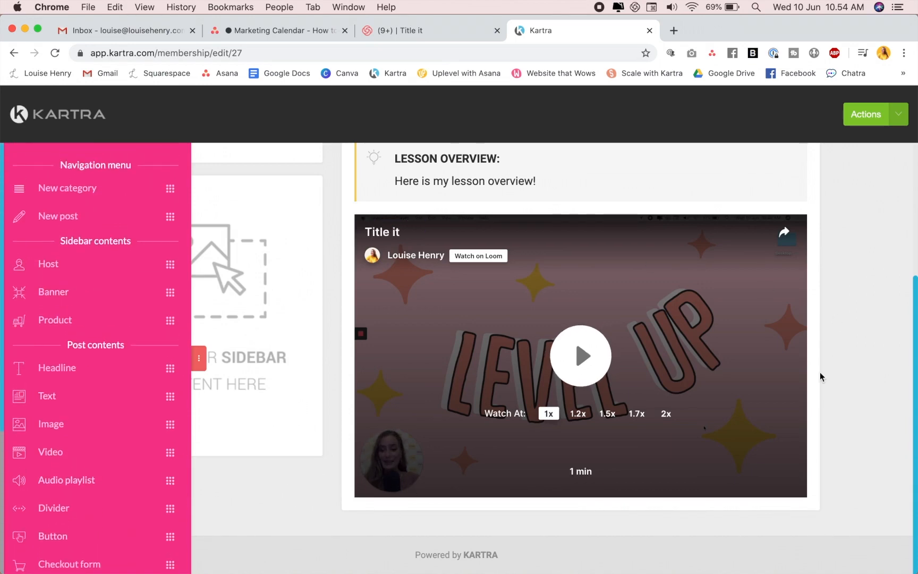
Start a course preview from the Actions menu and browse the template carousel.
scroll("up", 3)
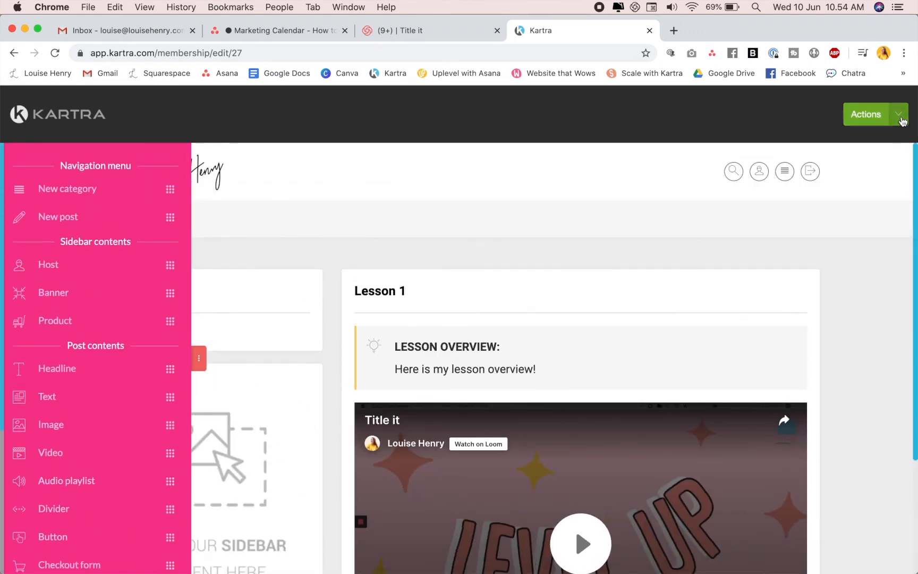
left_click(874, 113)
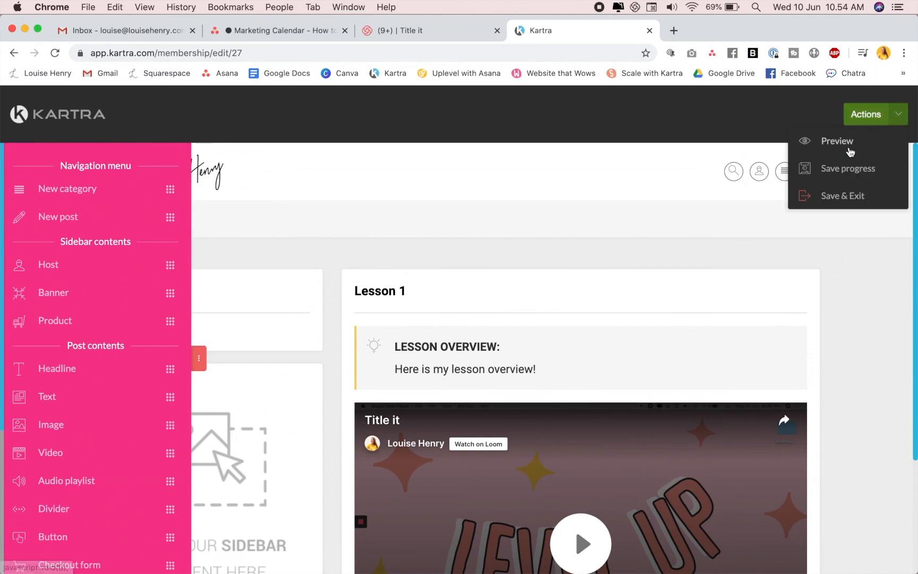
left_click(836, 140)
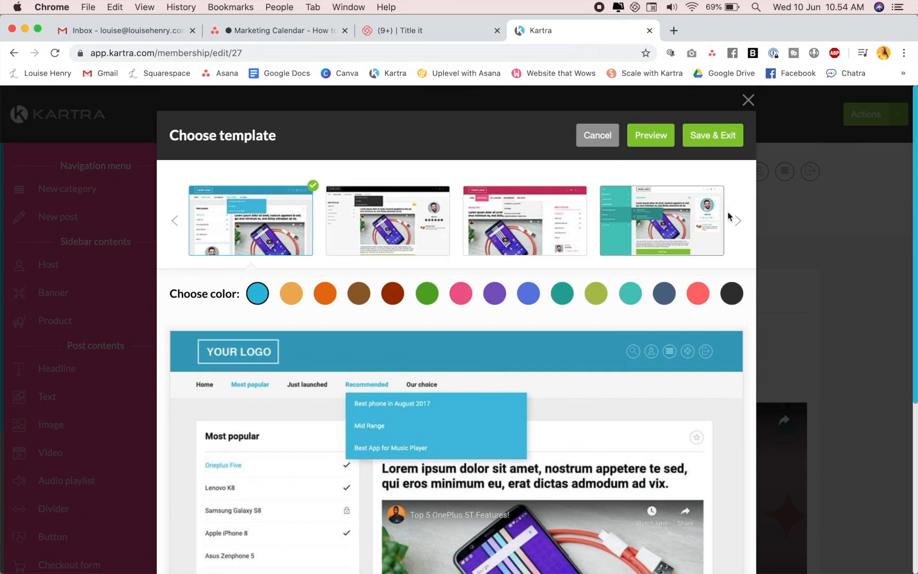
left_click(737, 221)
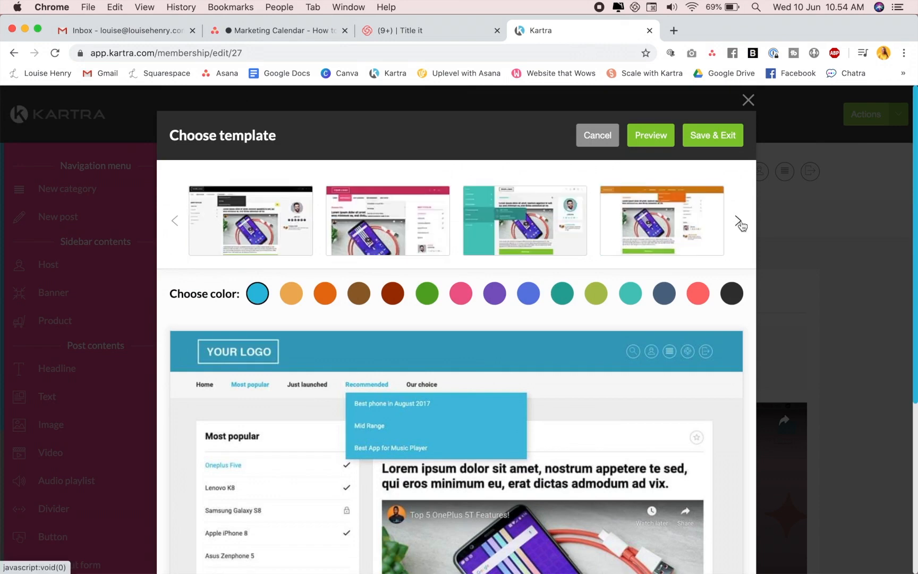
left_click(739, 221)
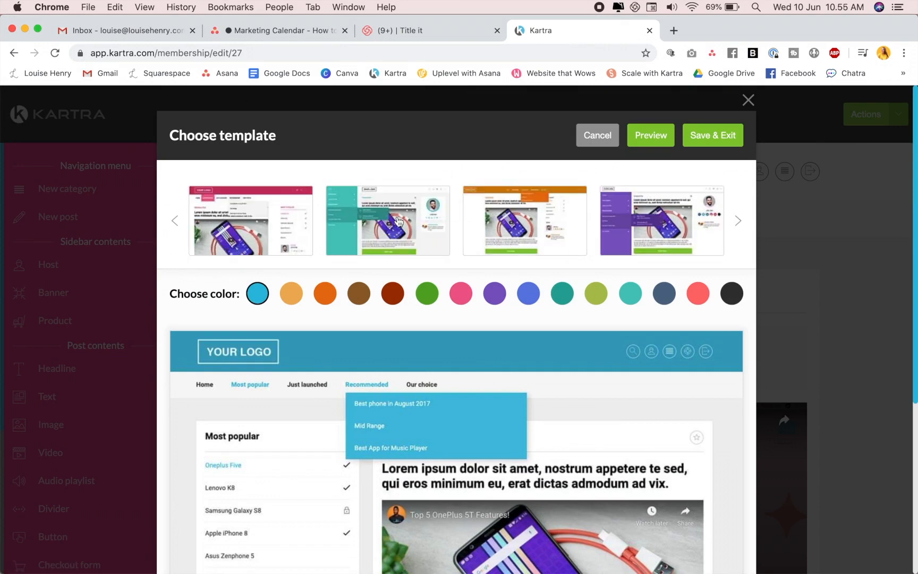
Select the left-sidebar template in pink and preview Lesson 1 in it.
left_click(387, 221)
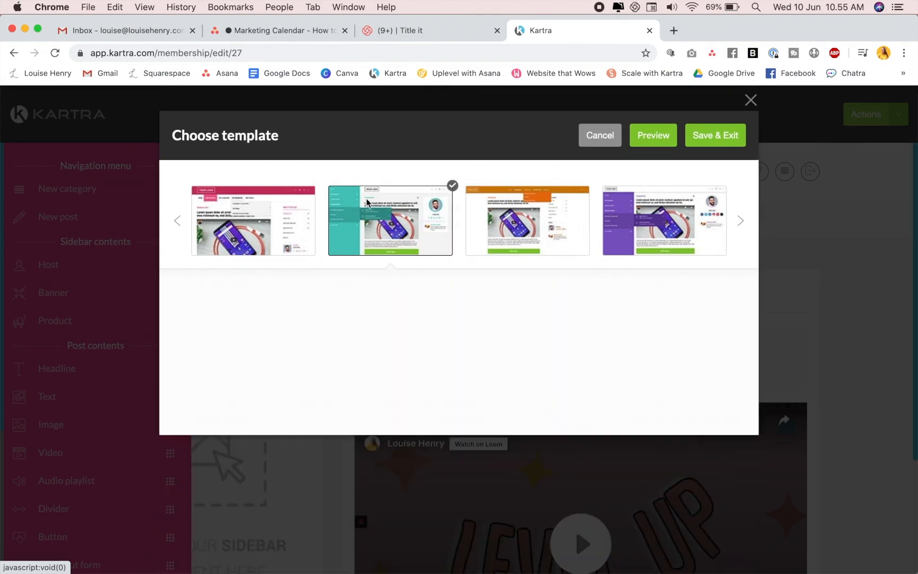
left_click(387, 221)
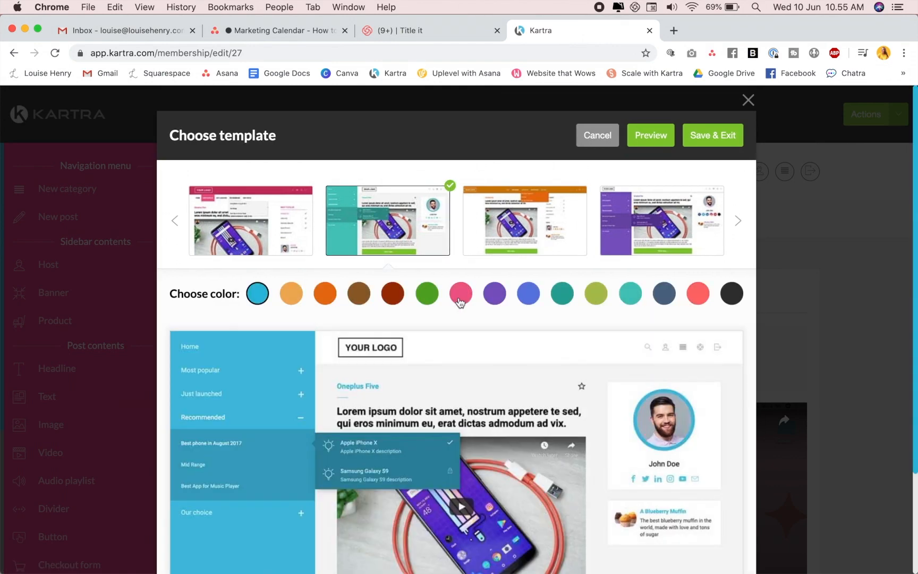
left_click(461, 293)
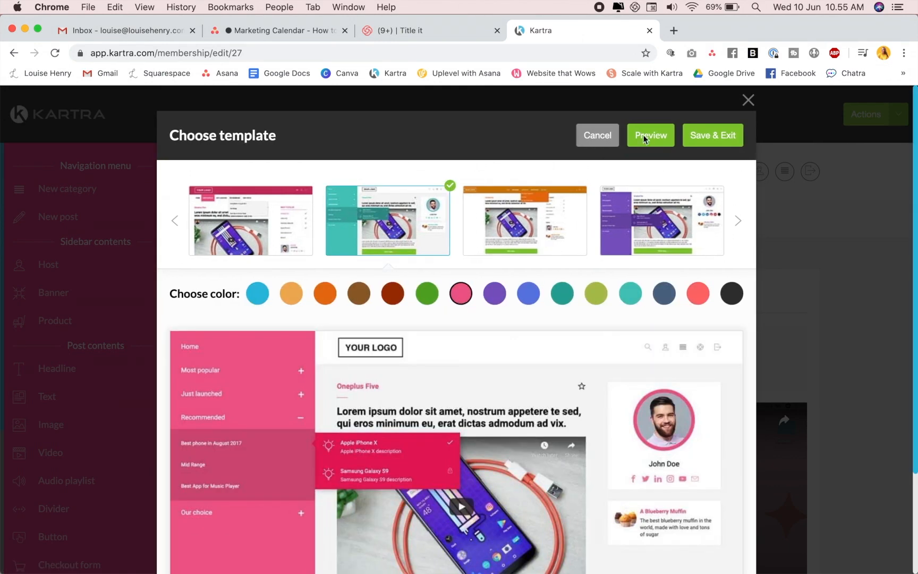
left_click(649, 135)
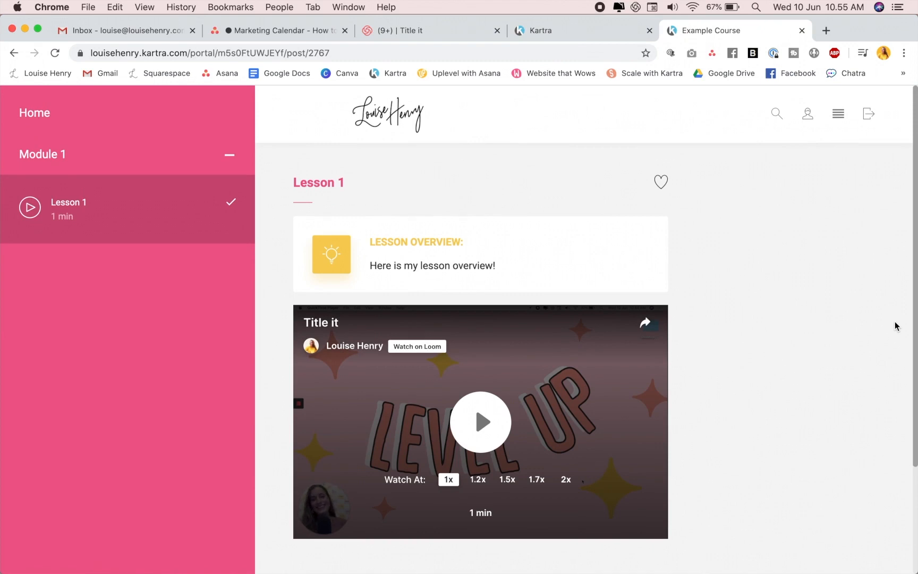
Preview the course in the pink top-navigation template, then return to the Kartra editor.
left_click(580, 30)
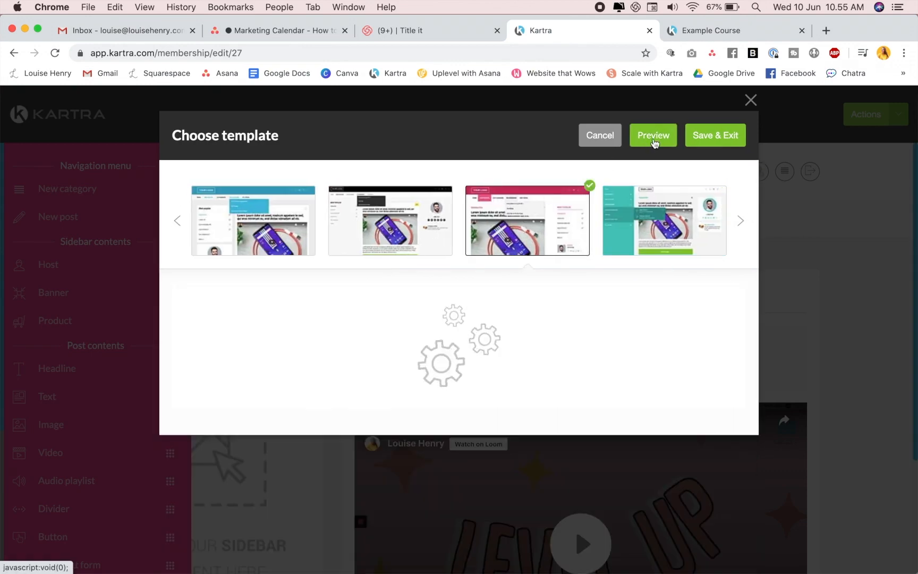
left_click(652, 135)
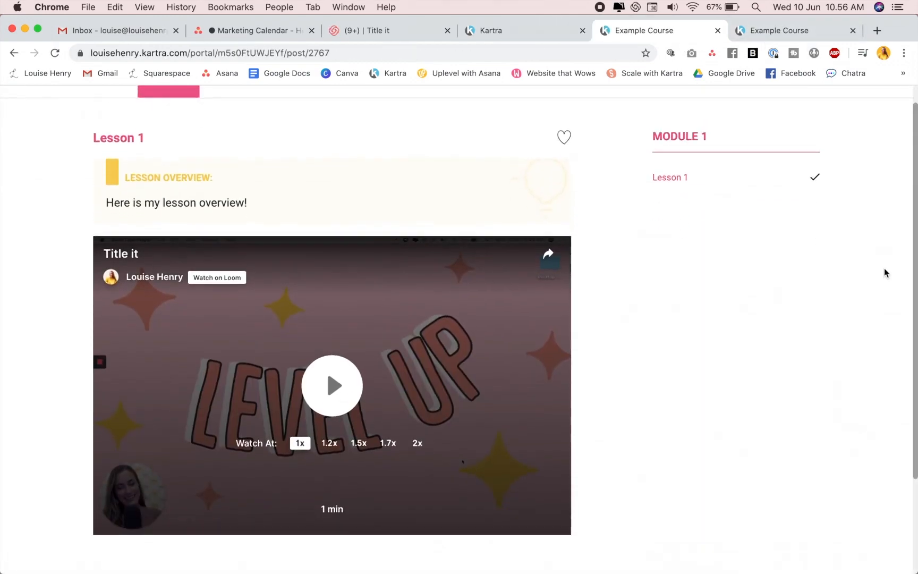
scroll("up", 3)
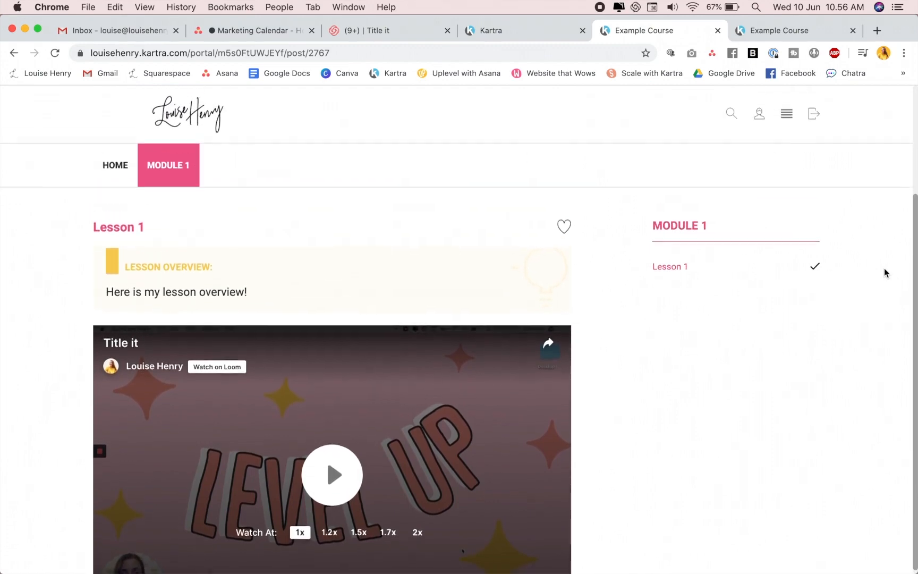
left_click(490, 31)
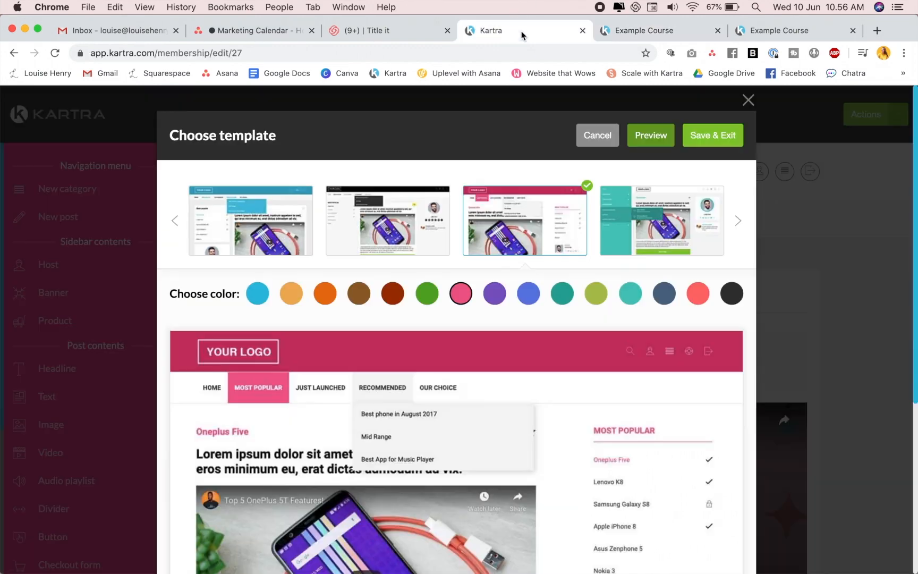
mouse_move(746, 223)
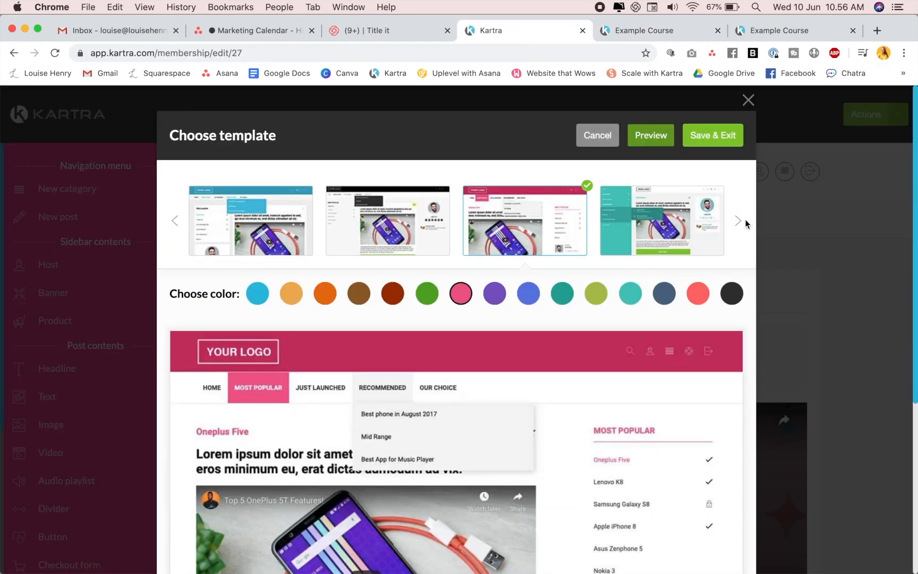